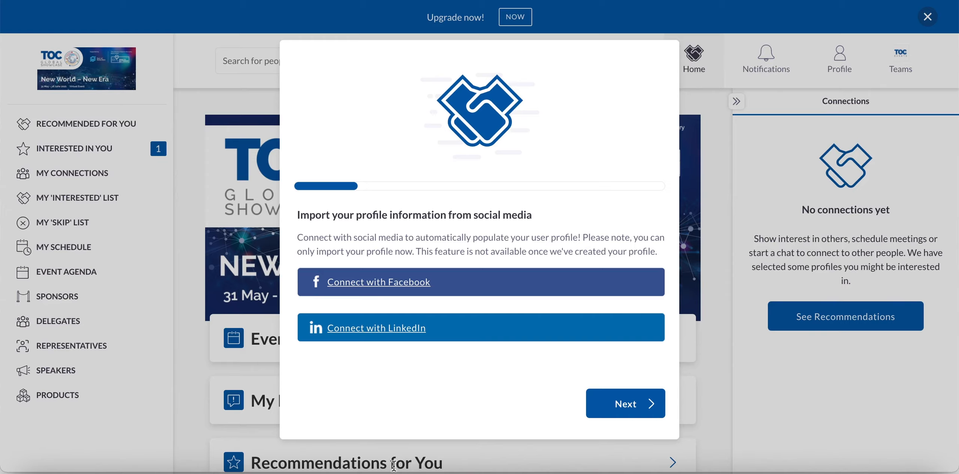
mouse_move(455, 443)
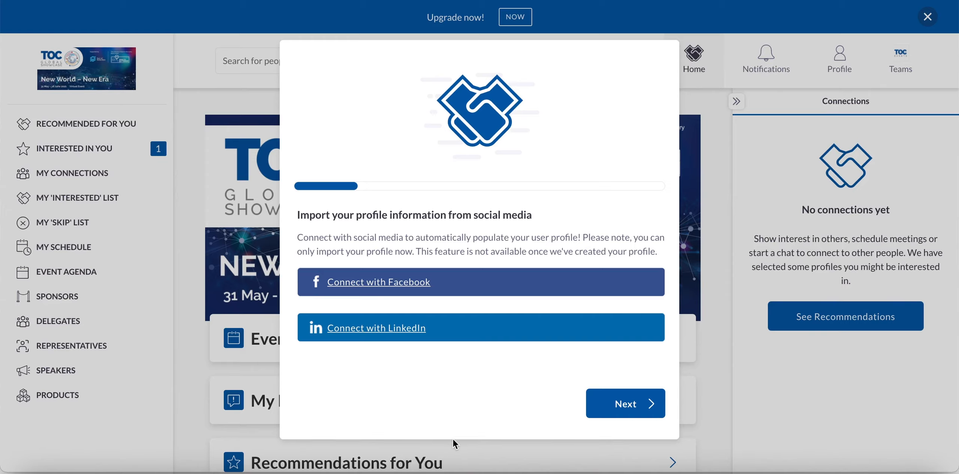
mouse_move(451, 435)
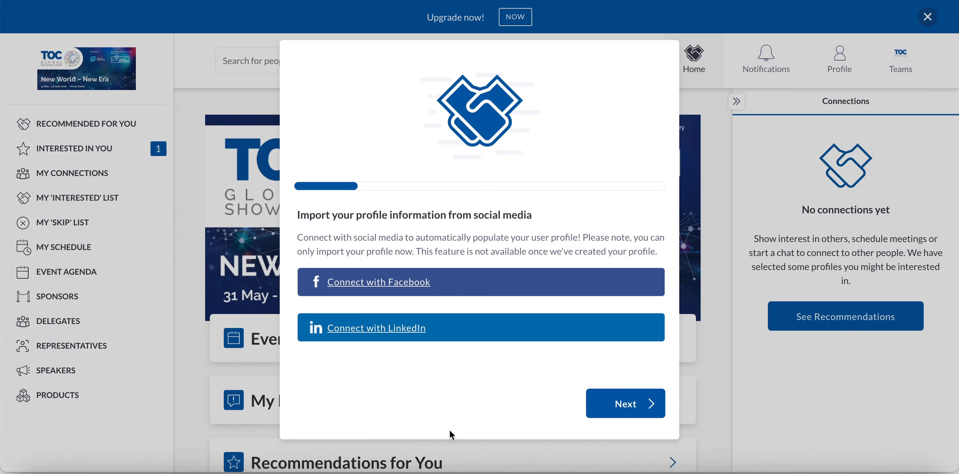
mouse_move(420, 404)
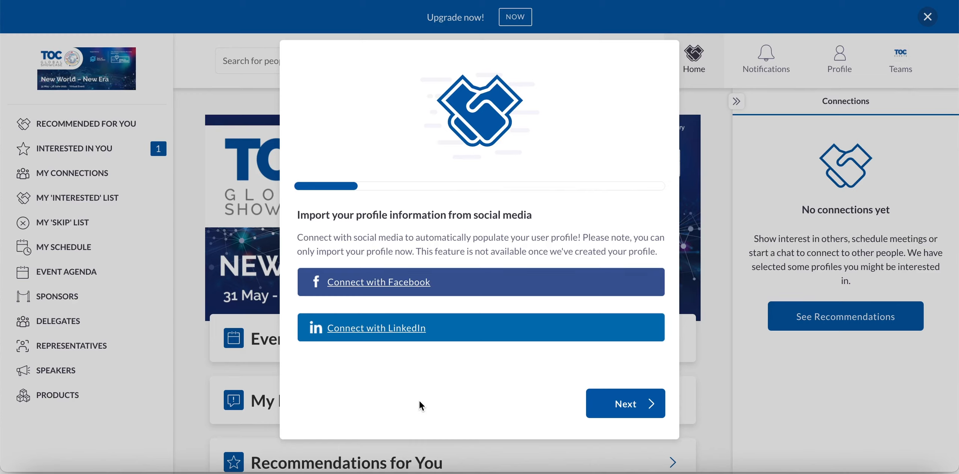
Skip the social media import step and move on to Complete your profile.
click(624, 402)
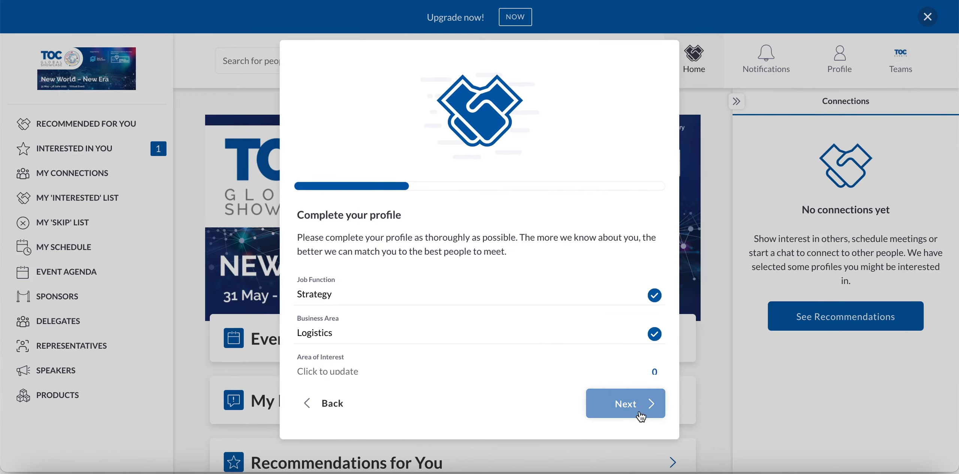
mouse_move(475, 304)
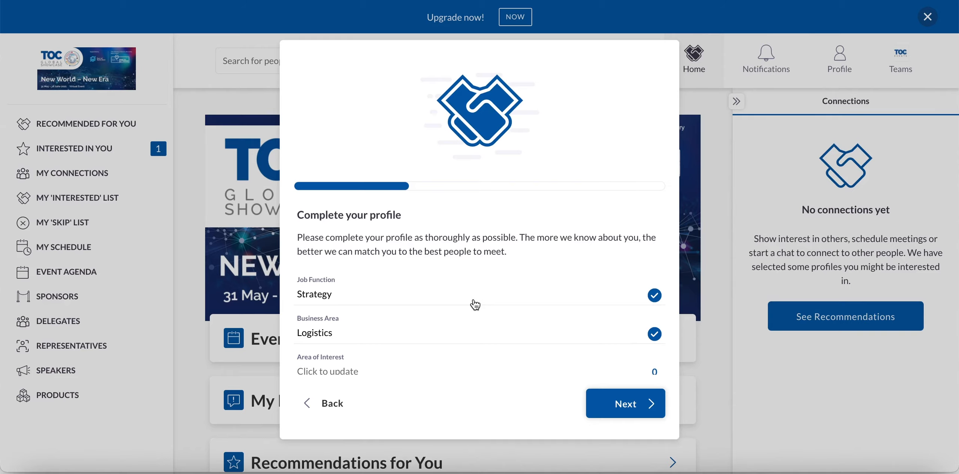
scroll(down, 3)
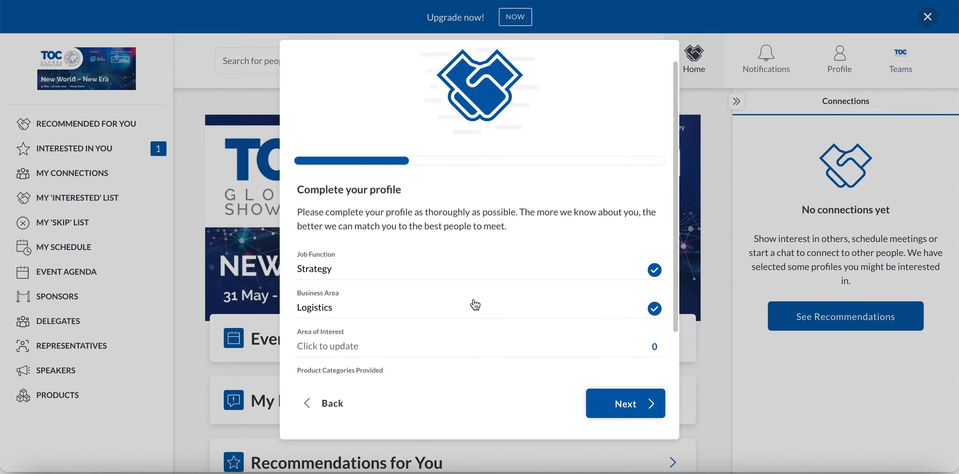
scroll(down, 3)
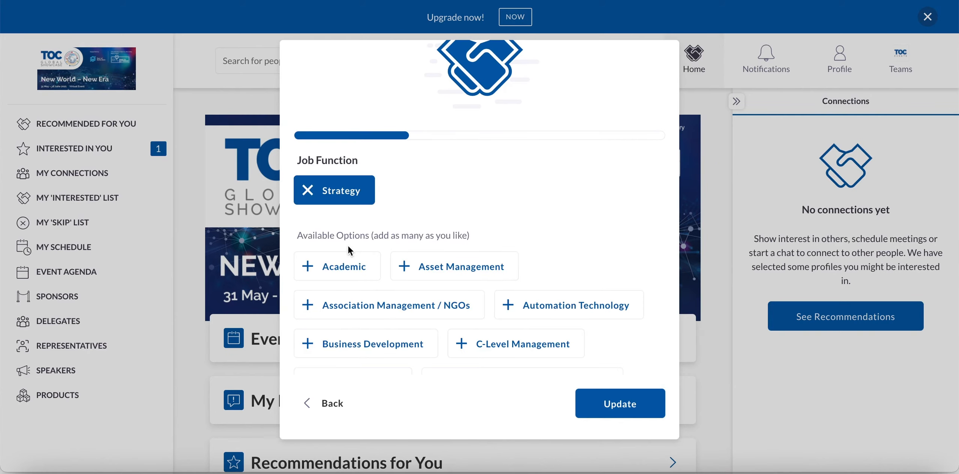
Add then remove Academic and Automation Technology, leaving Strategy as the only job function.
click(337, 266)
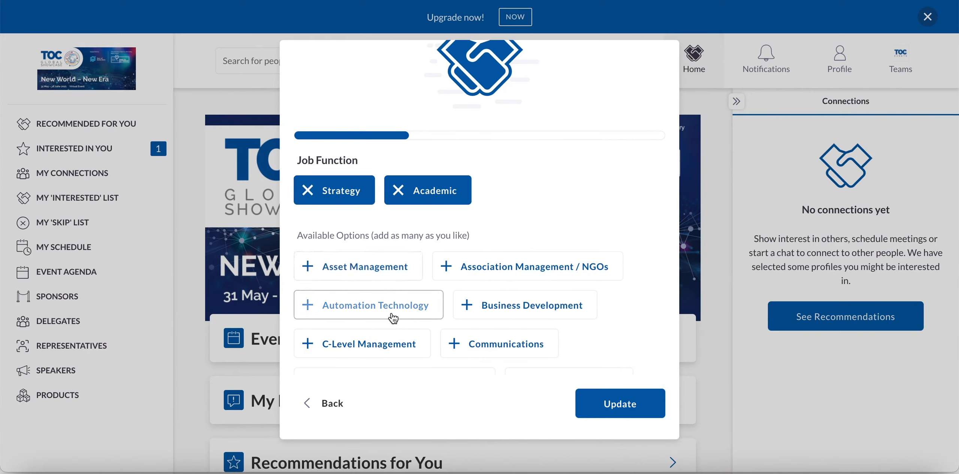
click(368, 305)
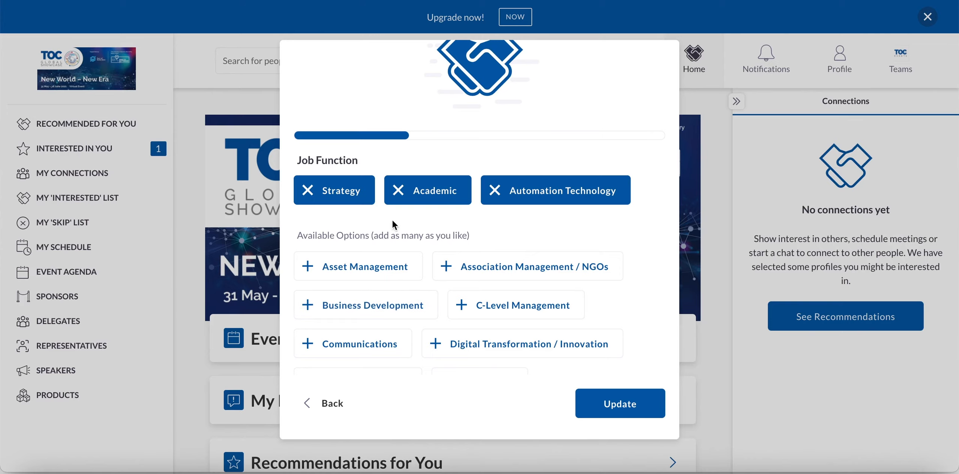
click(398, 190)
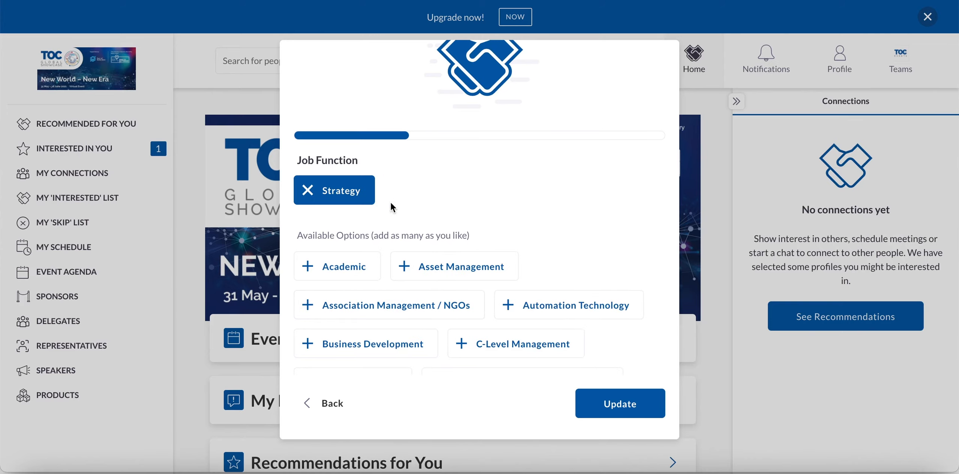
click(619, 403)
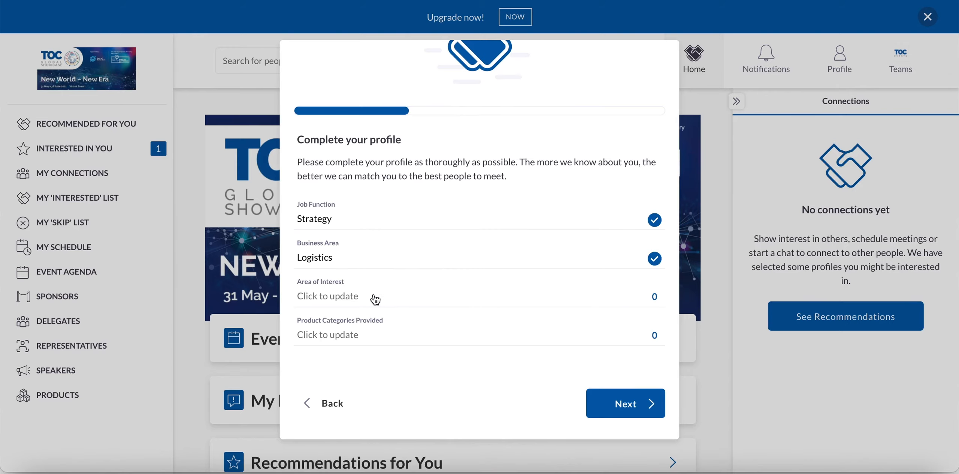
click(327, 334)
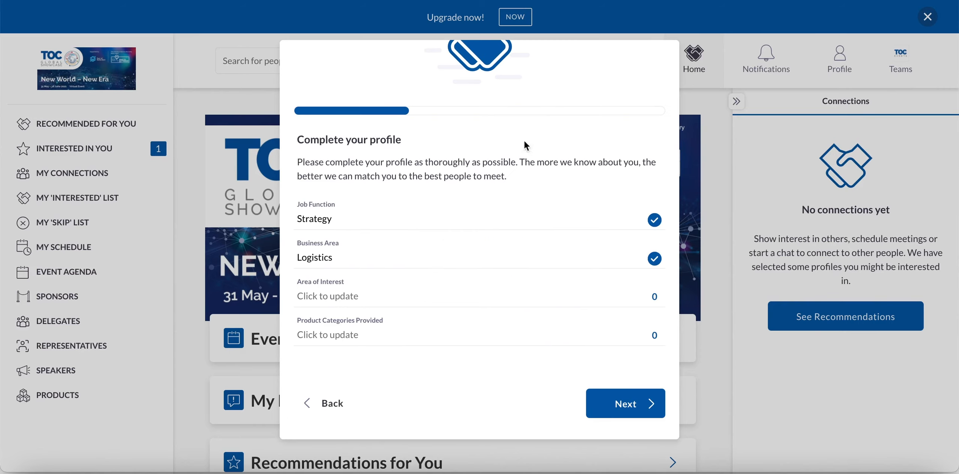
mouse_move(620, 345)
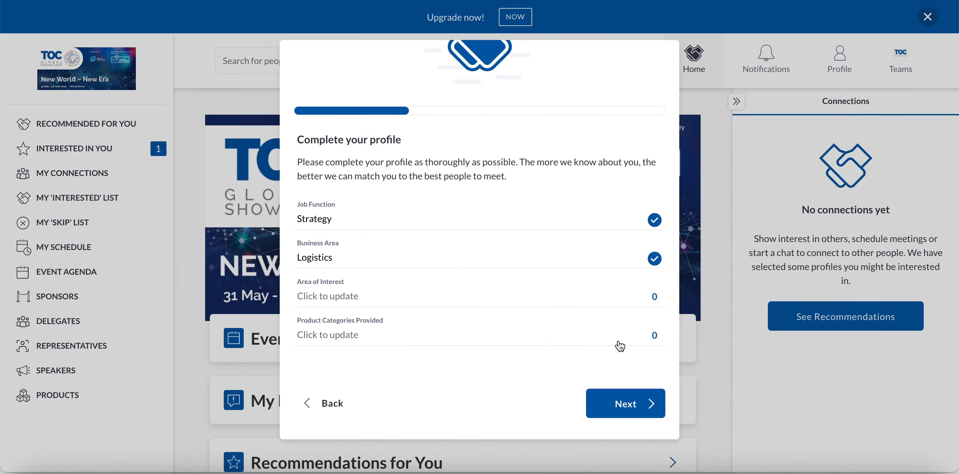
mouse_move(472, 342)
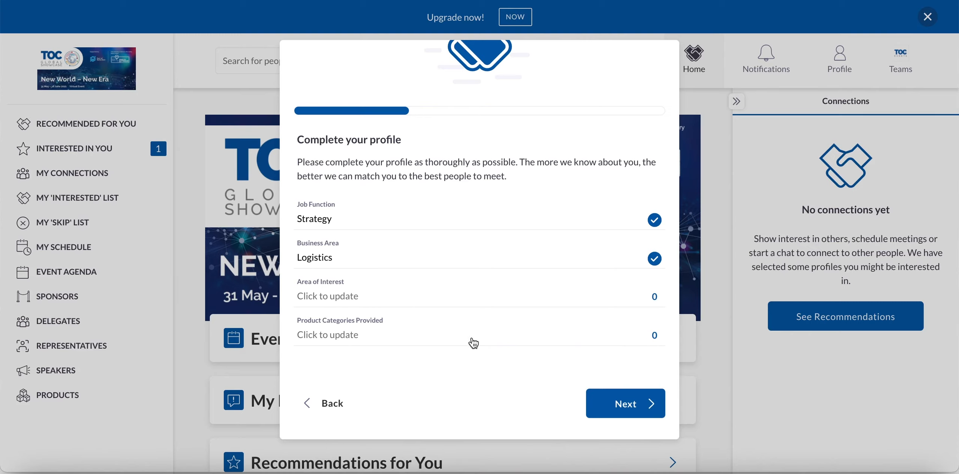
Pass the contact details step with visibility left Private, reaching the matchmaking consent page.
click(626, 403)
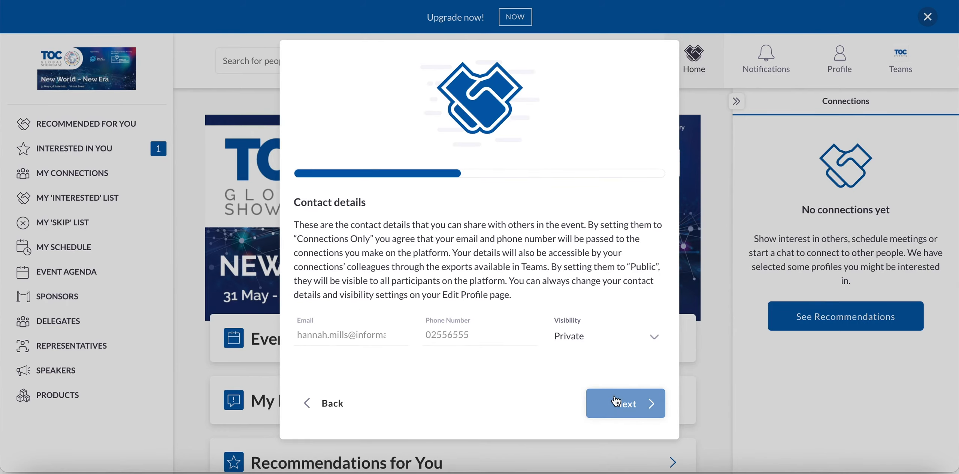
mouse_move(529, 365)
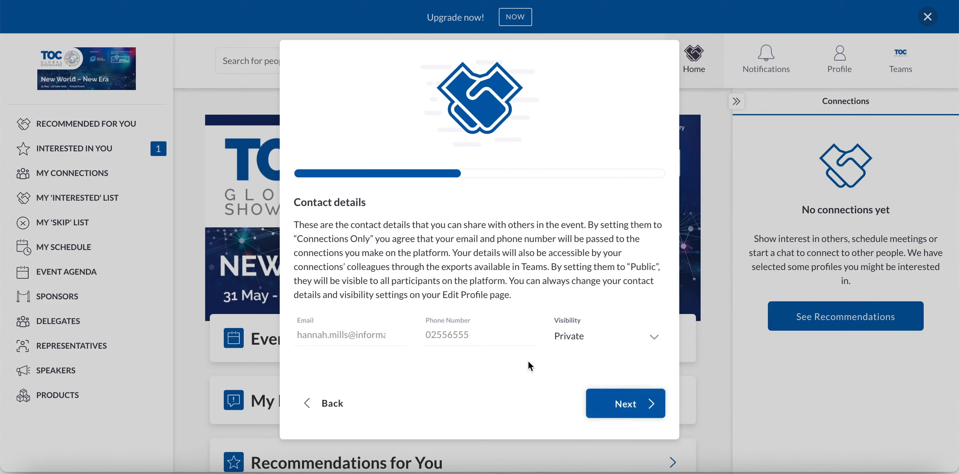
mouse_move(615, 357)
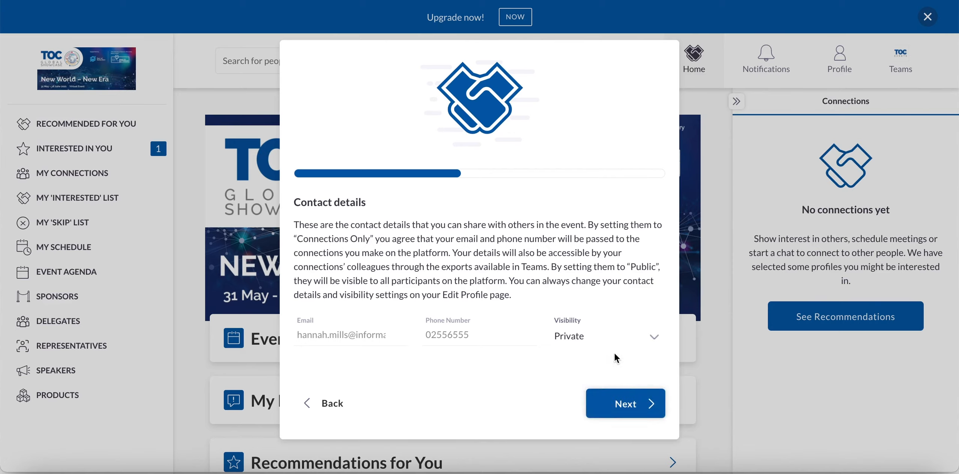
click(602, 336)
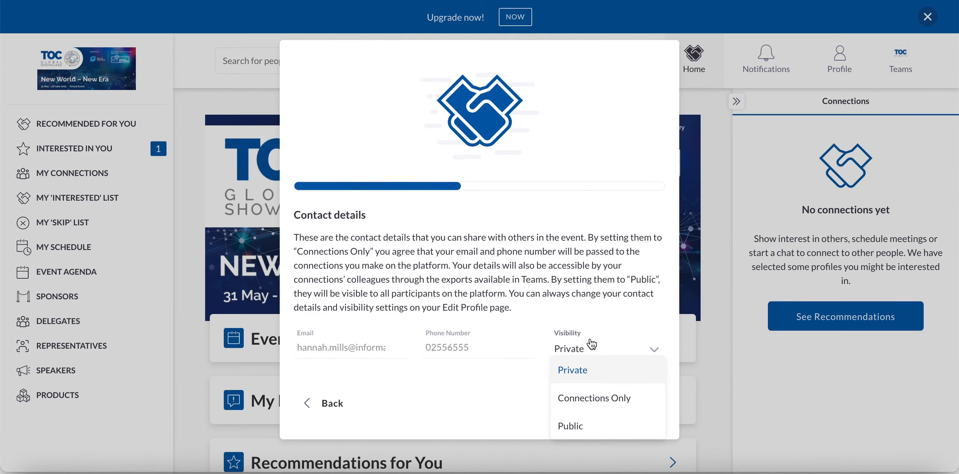
mouse_move(572, 369)
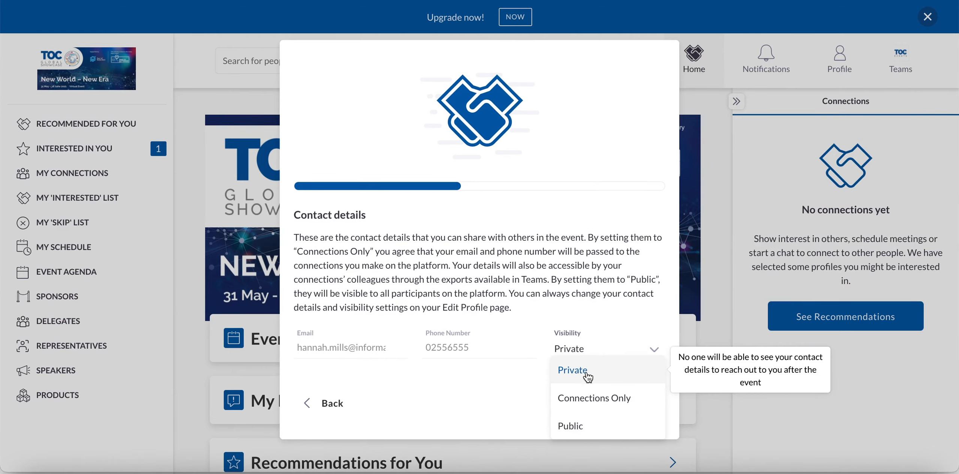
mouse_move(610, 427)
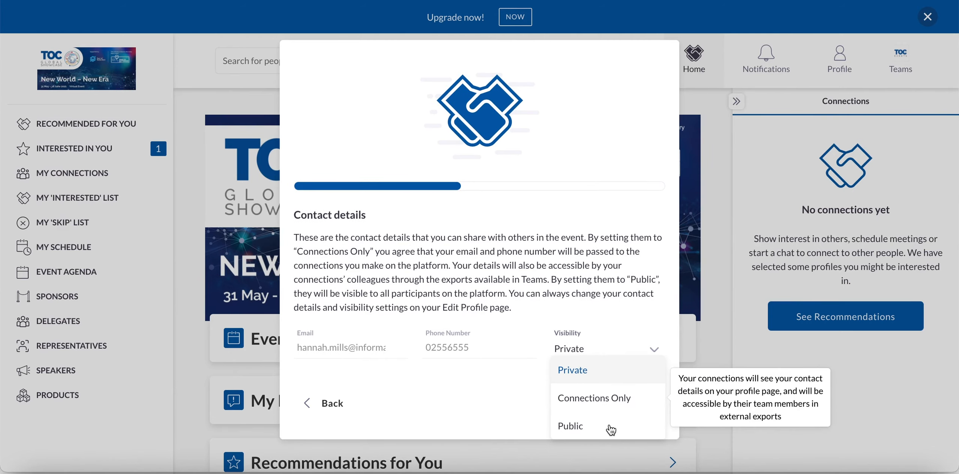
mouse_move(640, 407)
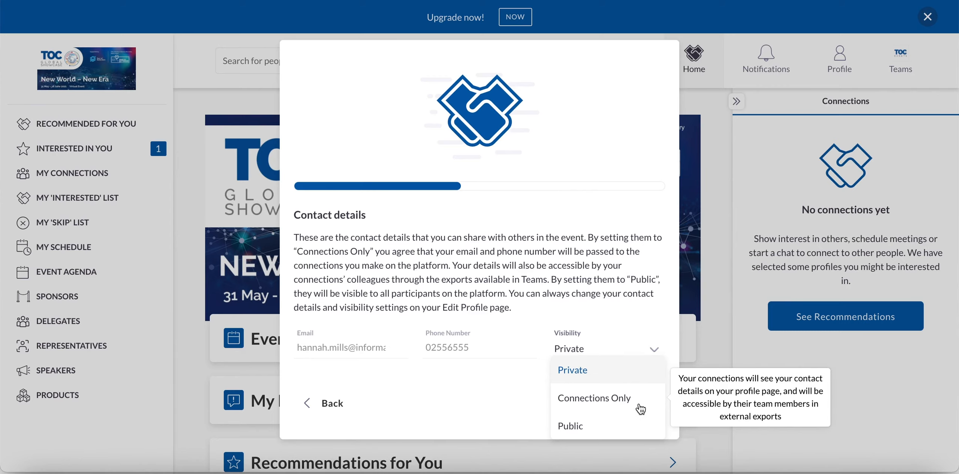
mouse_move(505, 380)
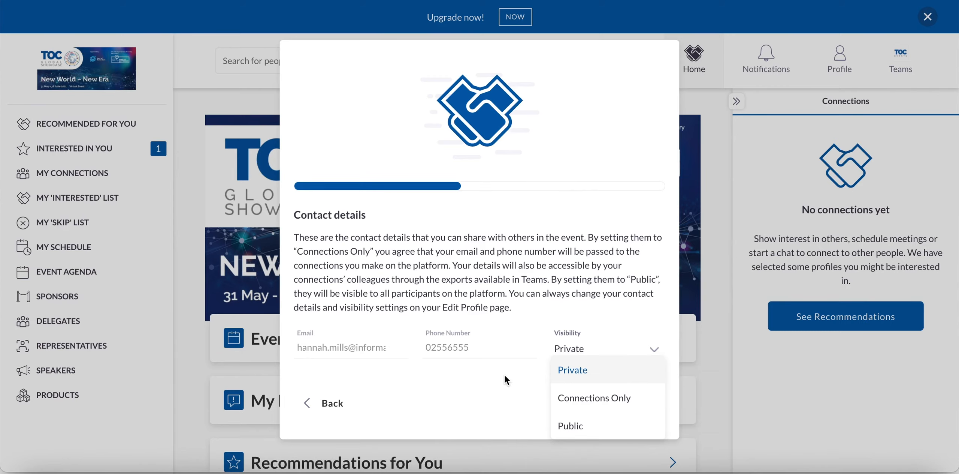
click(572, 369)
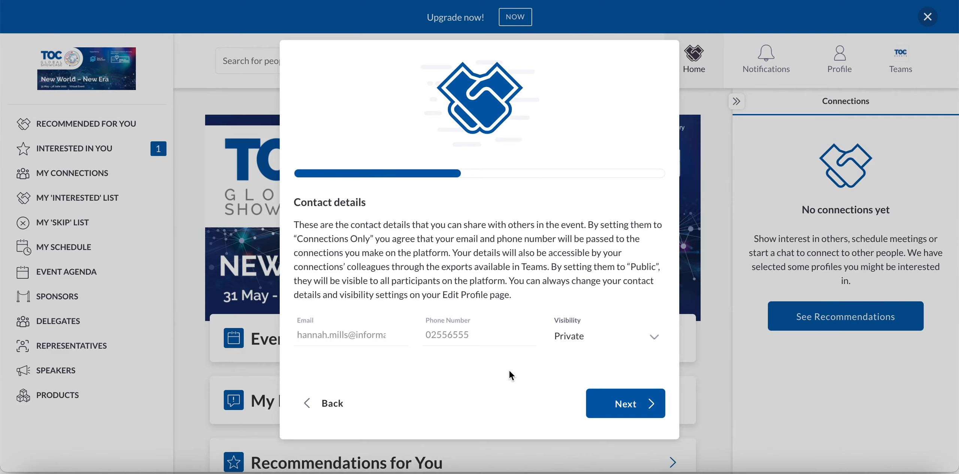
mouse_move(578, 403)
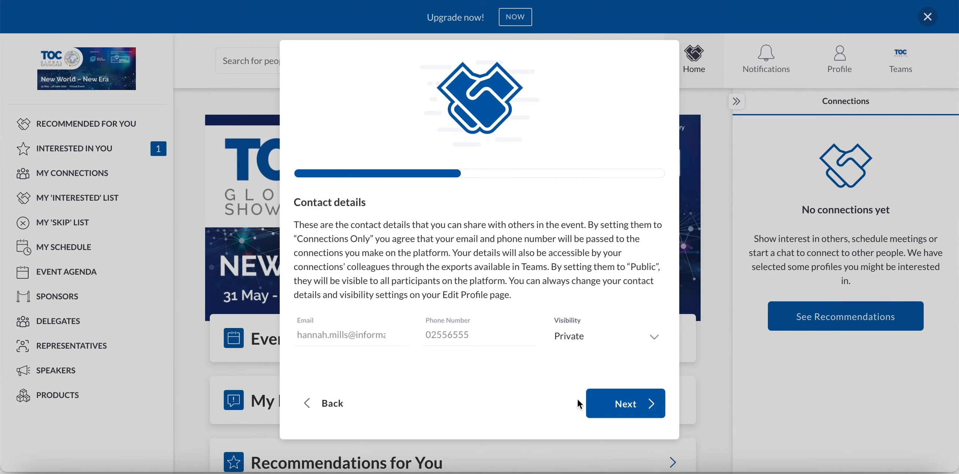
click(625, 403)
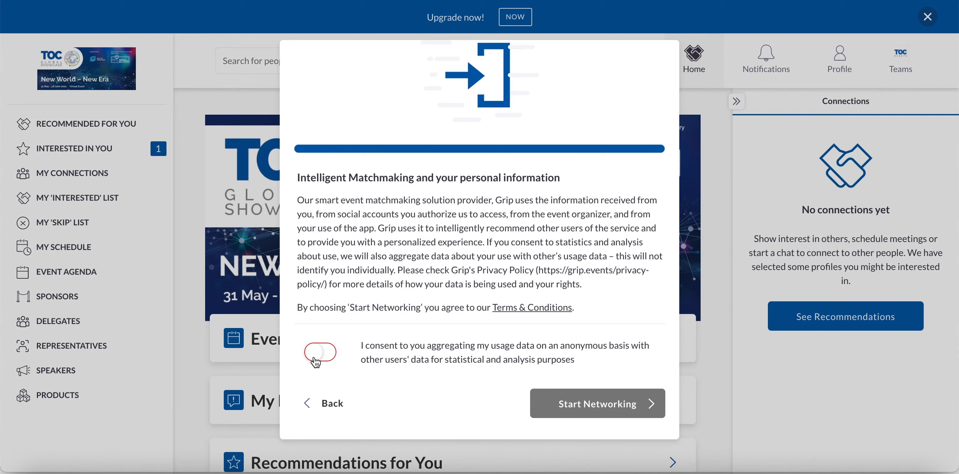
Turn the usage data consent switch on and back off, then Start Networking.
click(321, 352)
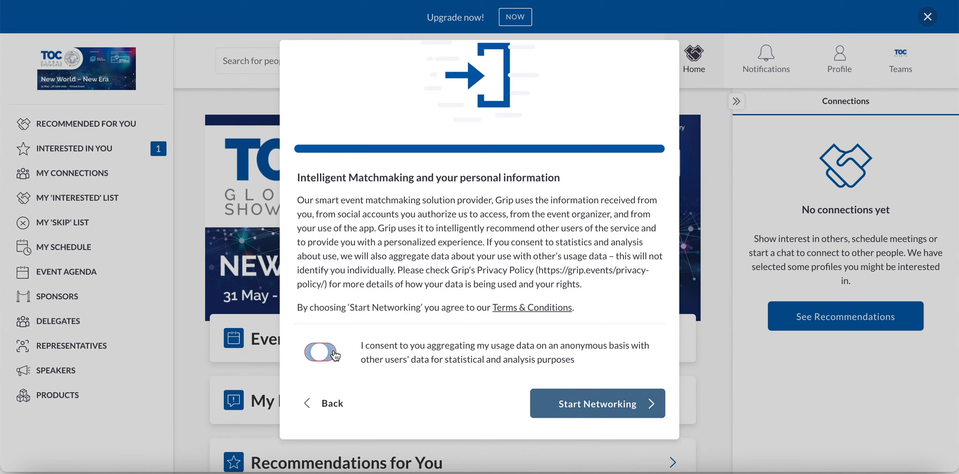
click(321, 352)
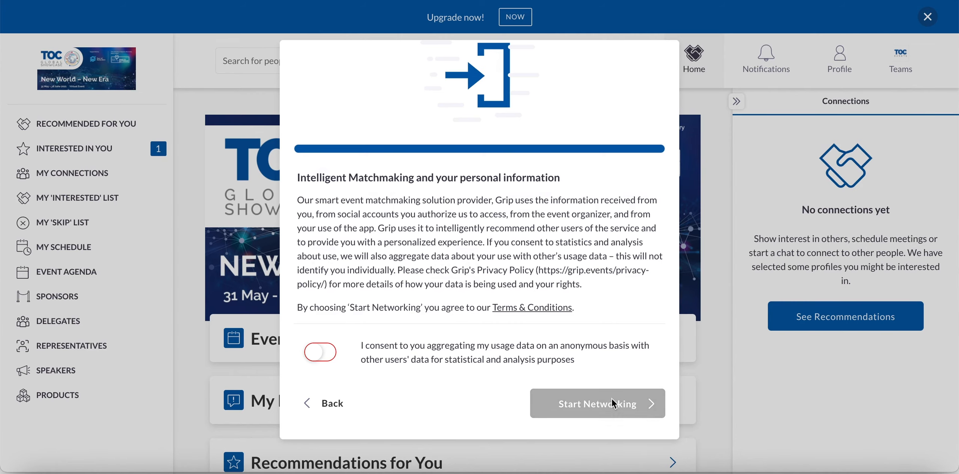
click(597, 403)
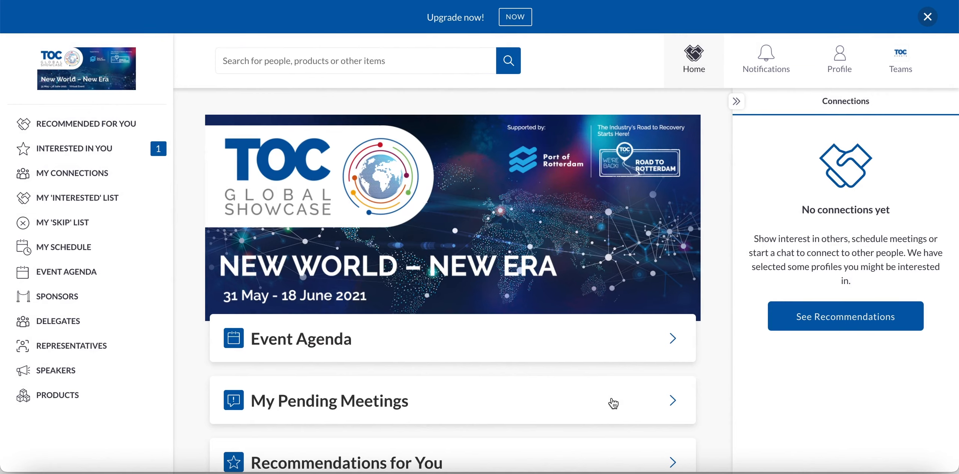
mouse_move(839, 60)
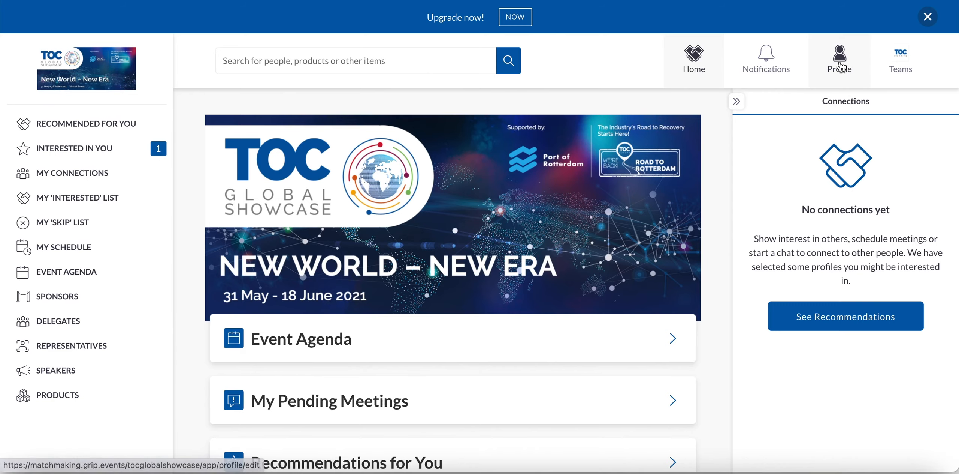
click(840, 60)
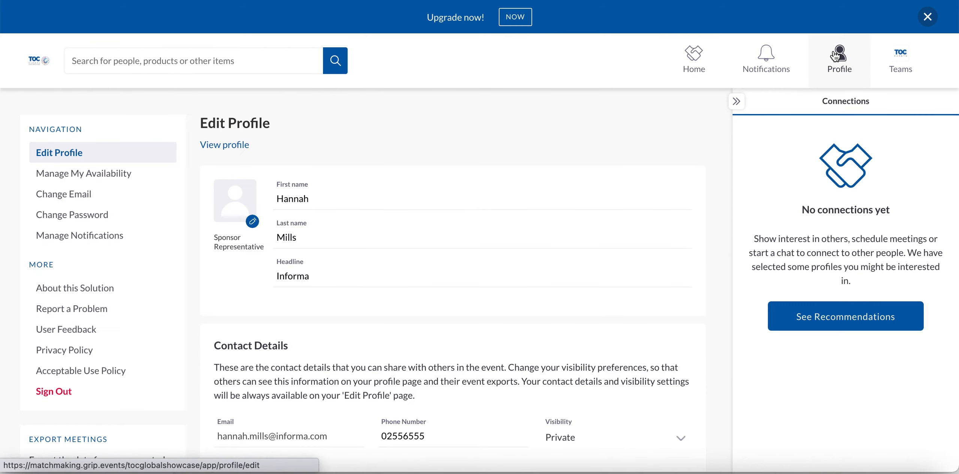
mouse_move(245, 211)
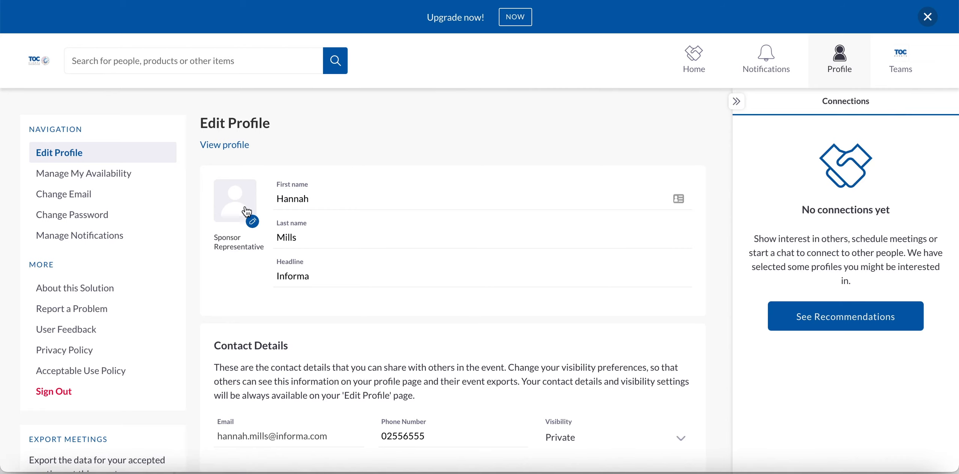
mouse_move(372, 303)
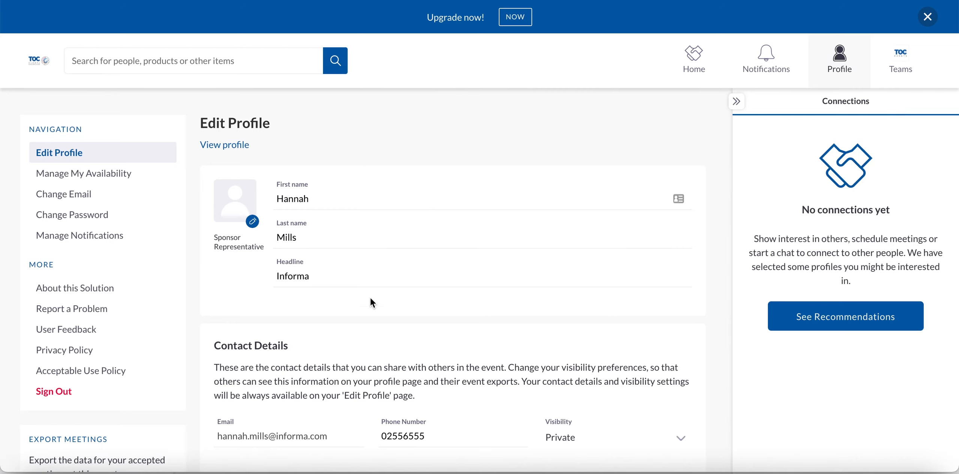
scroll(down, 3)
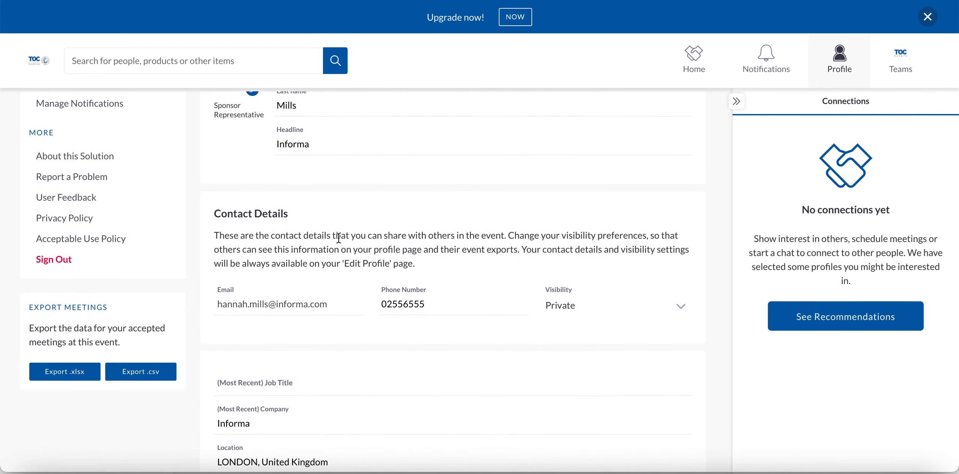
mouse_move(299, 303)
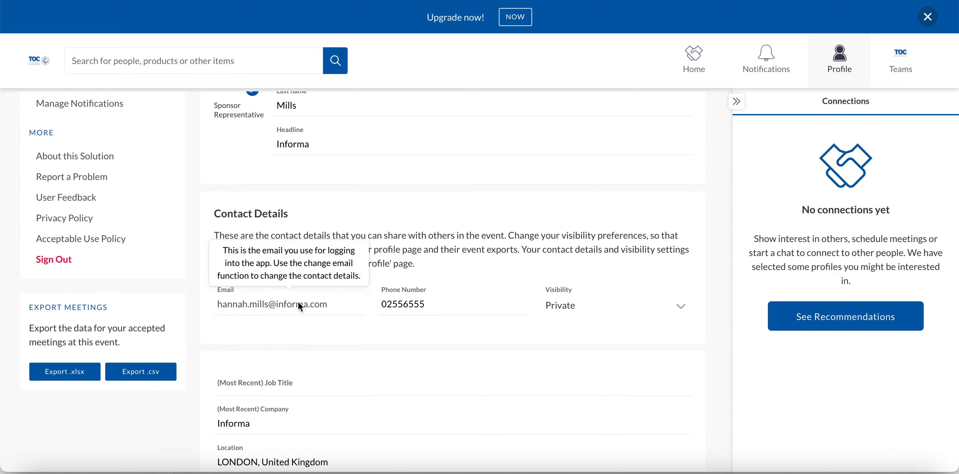
mouse_move(257, 309)
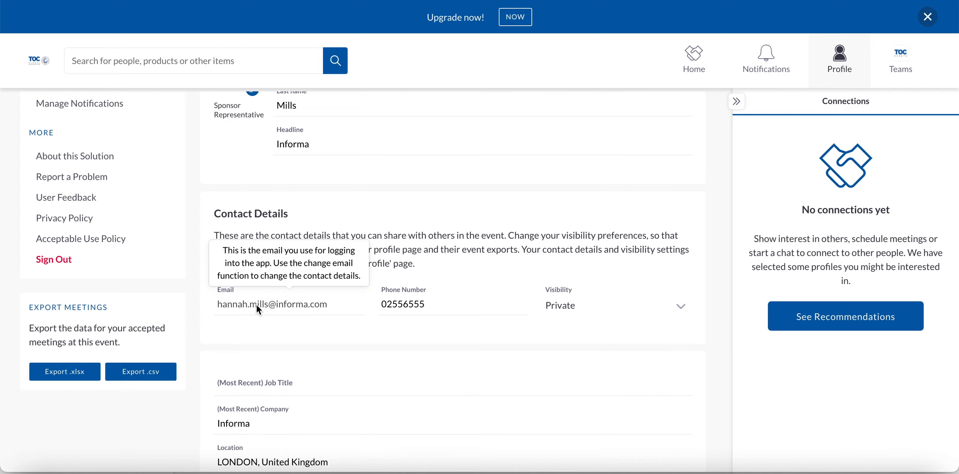
click(419, 328)
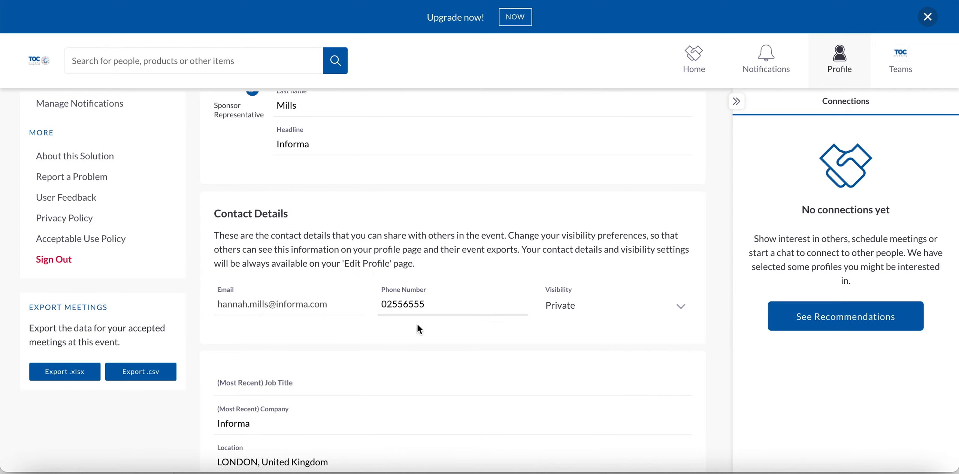
click(615, 304)
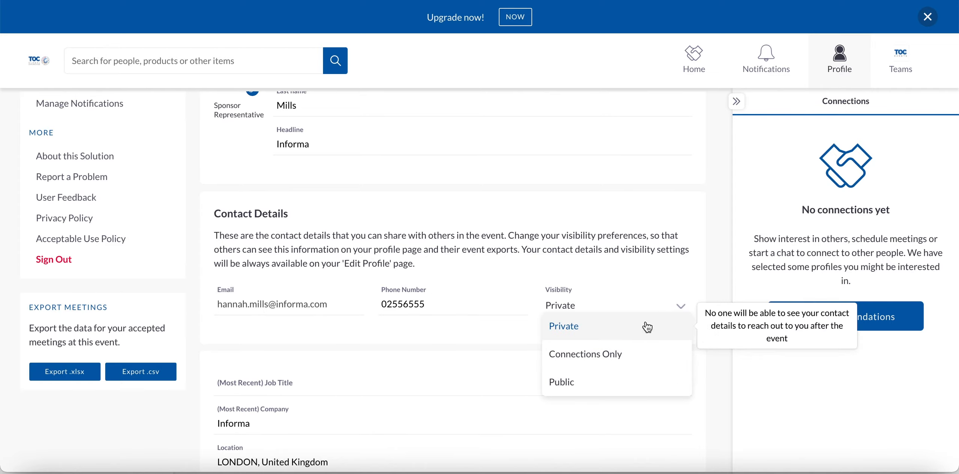
click(562, 325)
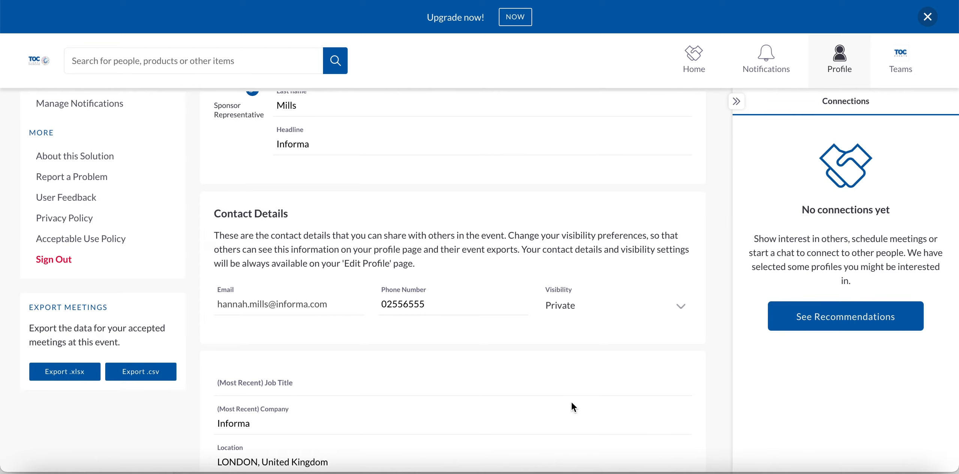
scroll(down, 3)
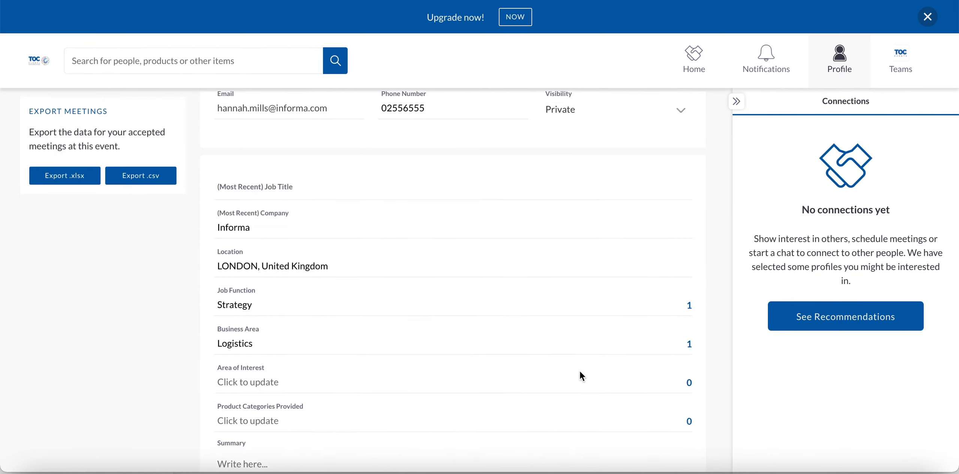
scroll(down, 3)
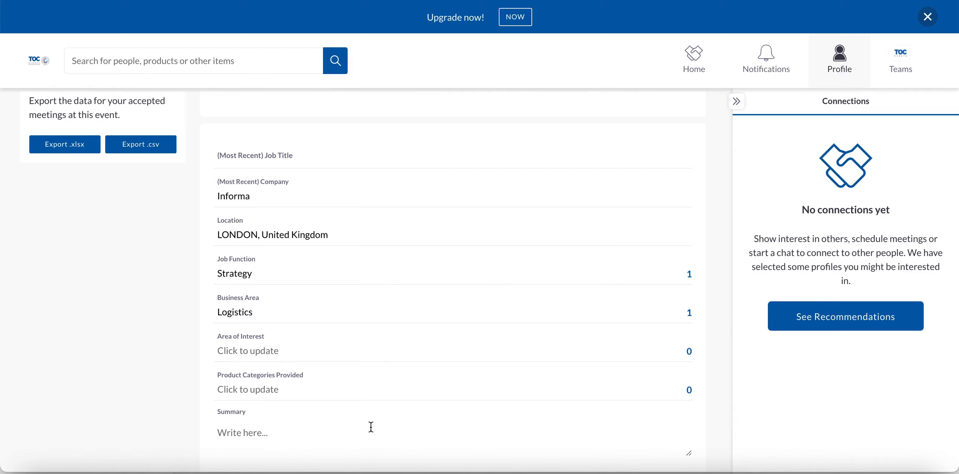
mouse_move(318, 145)
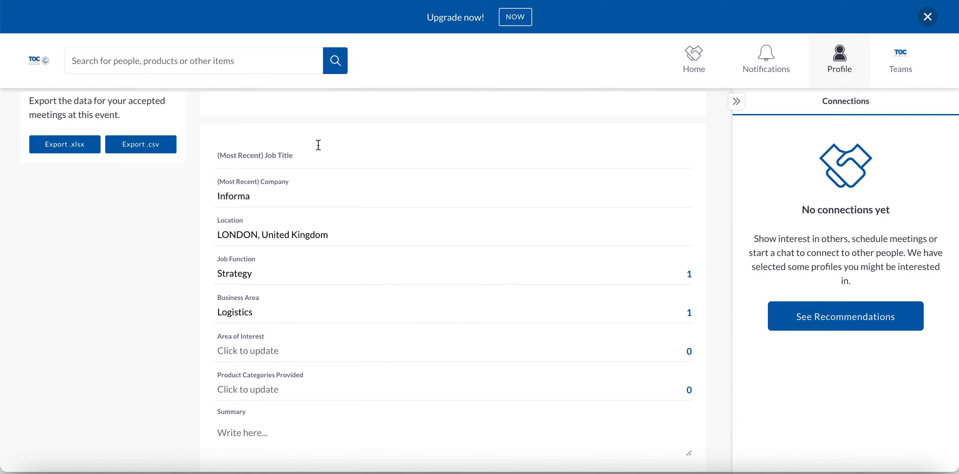
mouse_move(362, 269)
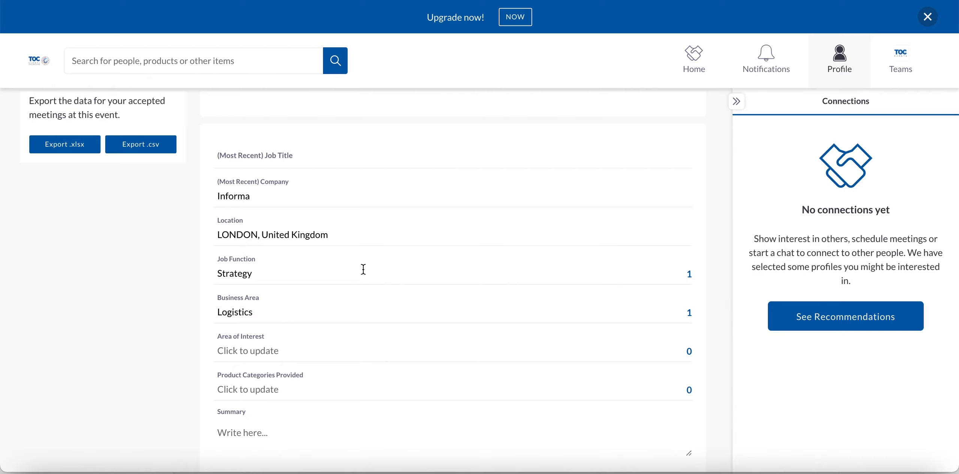
scroll(down, 3)
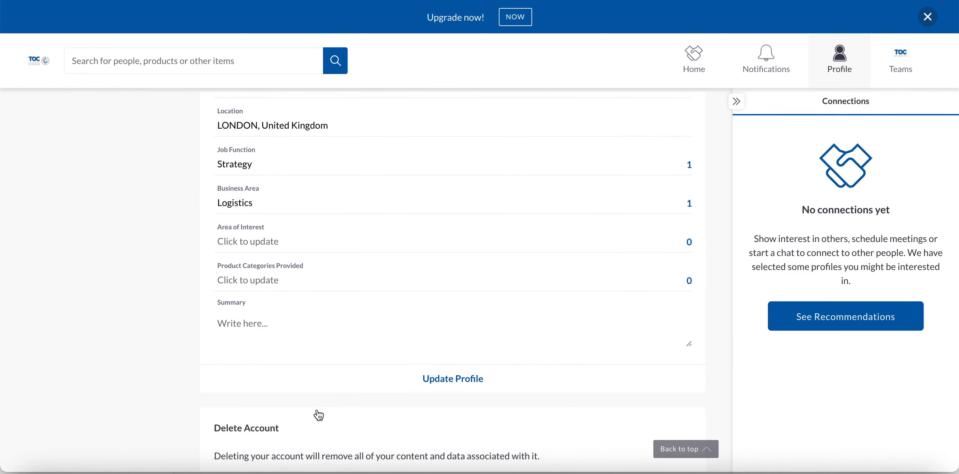
mouse_move(259, 380)
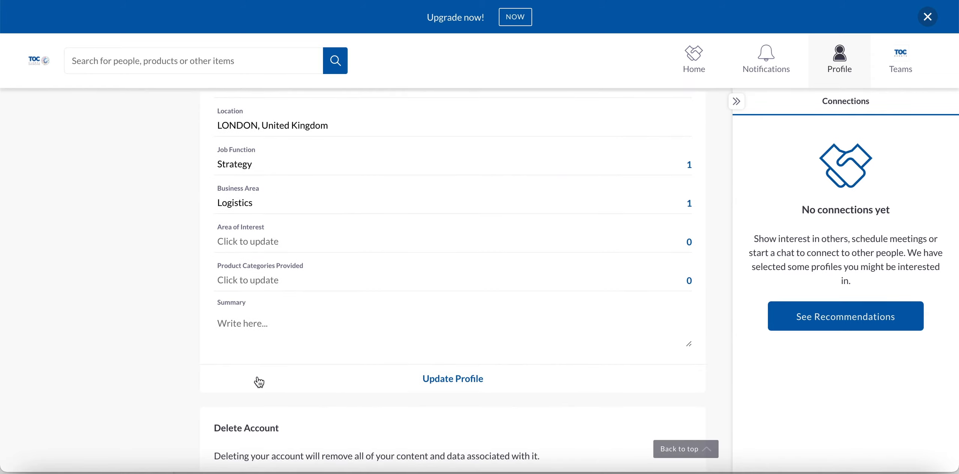
click(452, 378)
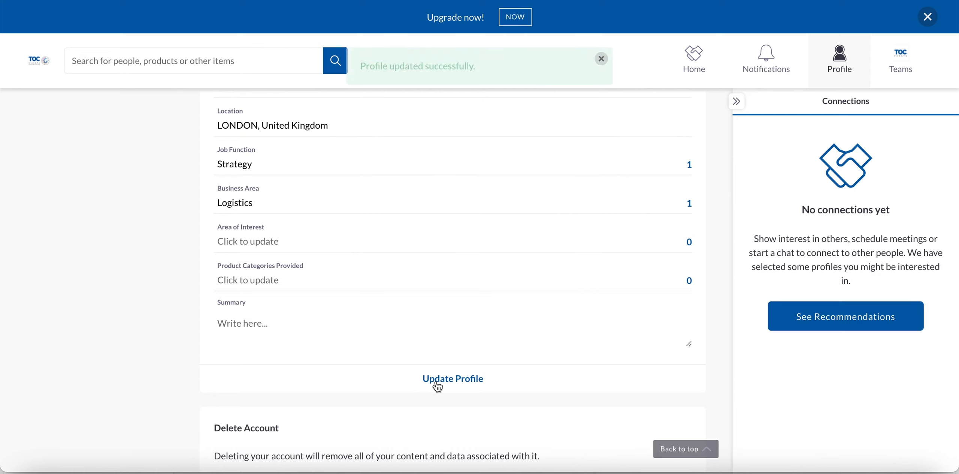
scroll(up, 3)
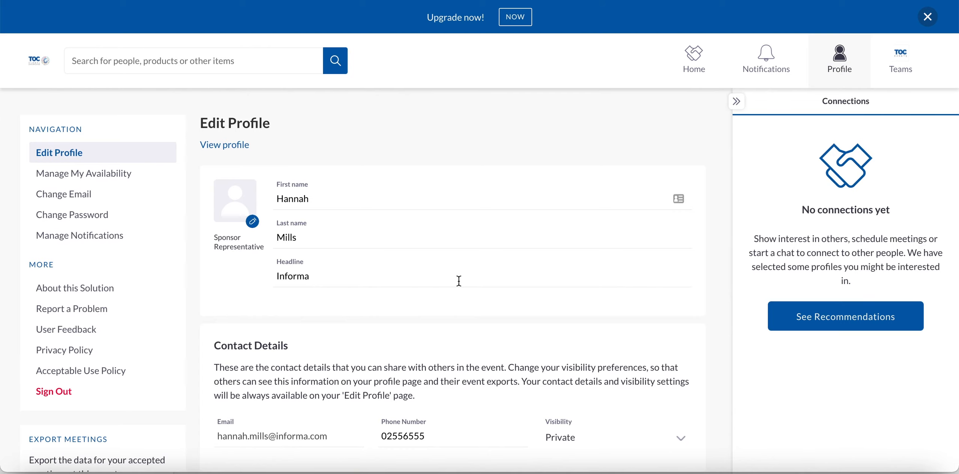
click(83, 173)
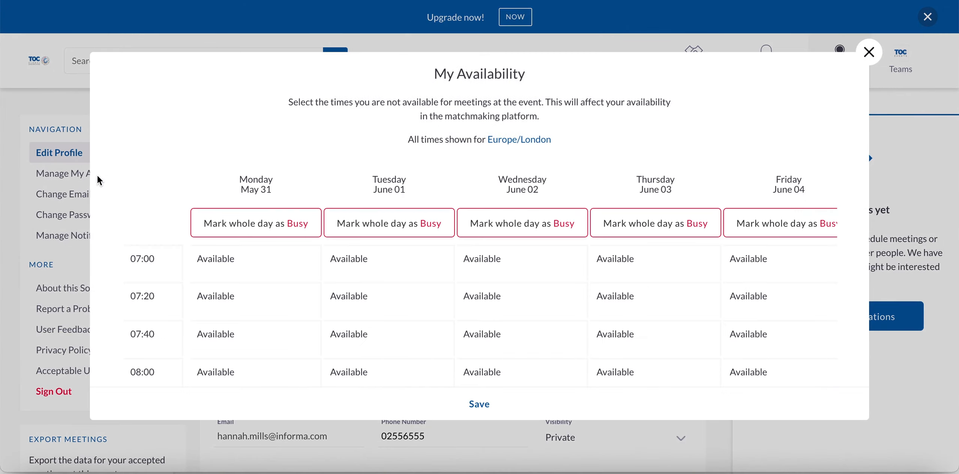
mouse_move(480, 175)
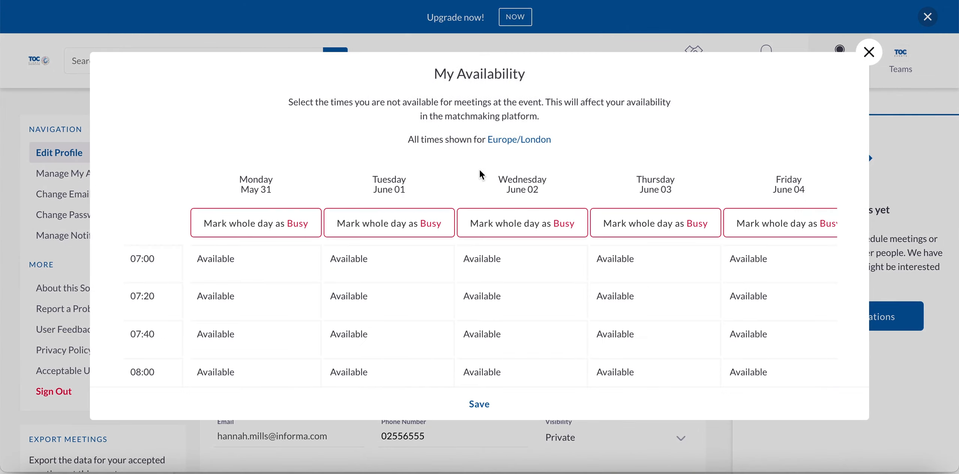
scroll(up, 3)
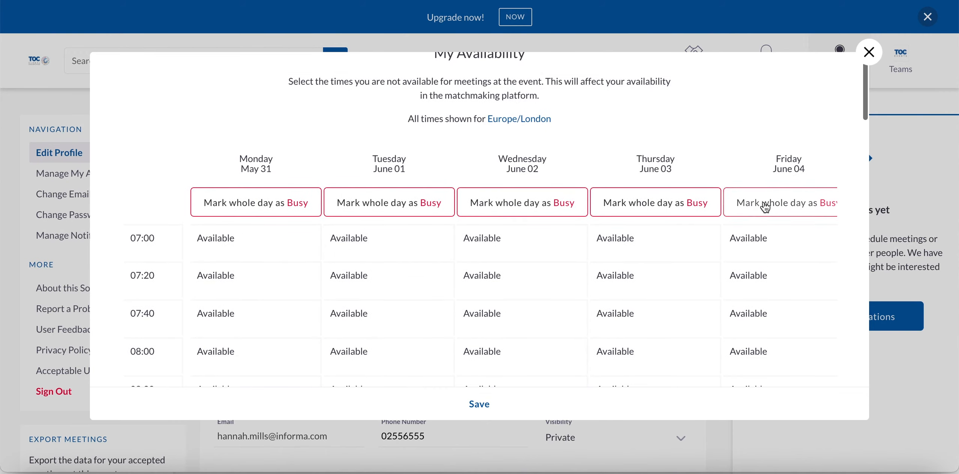
mouse_move(825, 190)
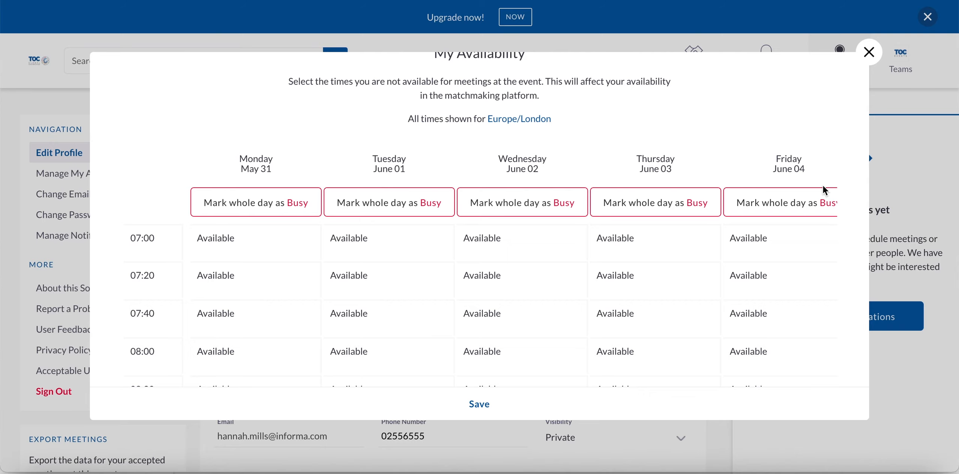
scroll(up, 3)
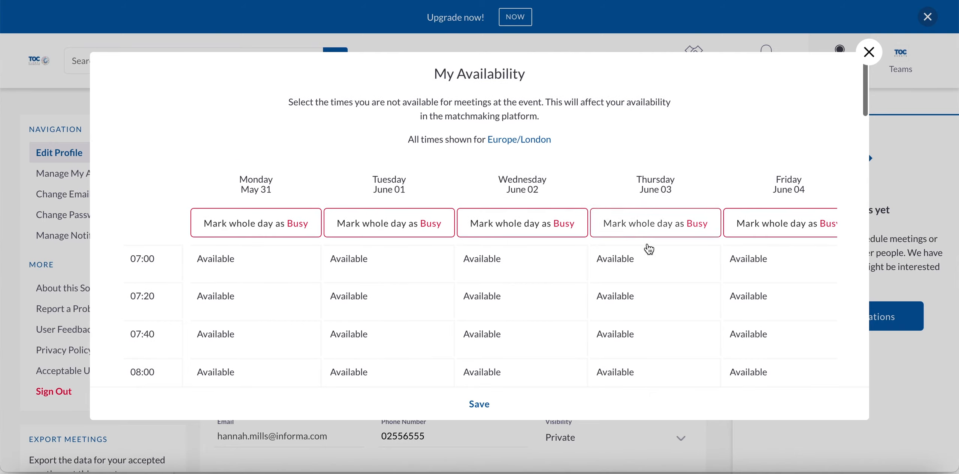
click(869, 52)
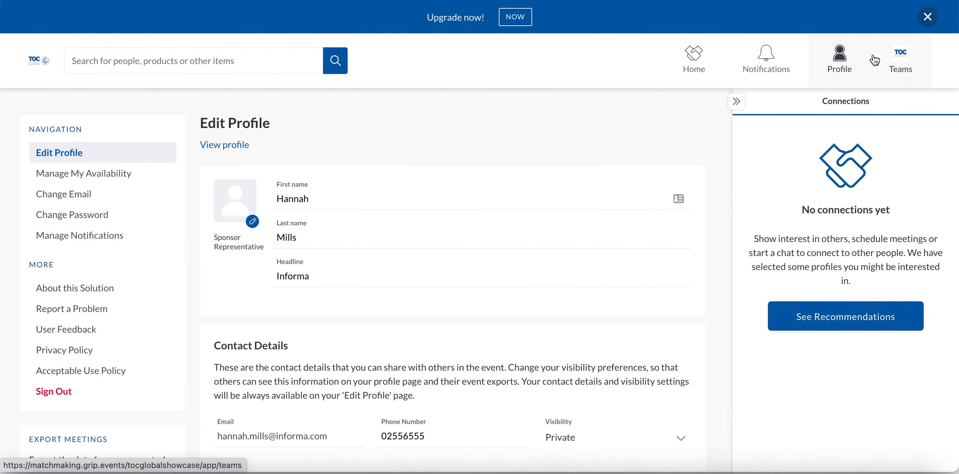
mouse_move(60, 29)
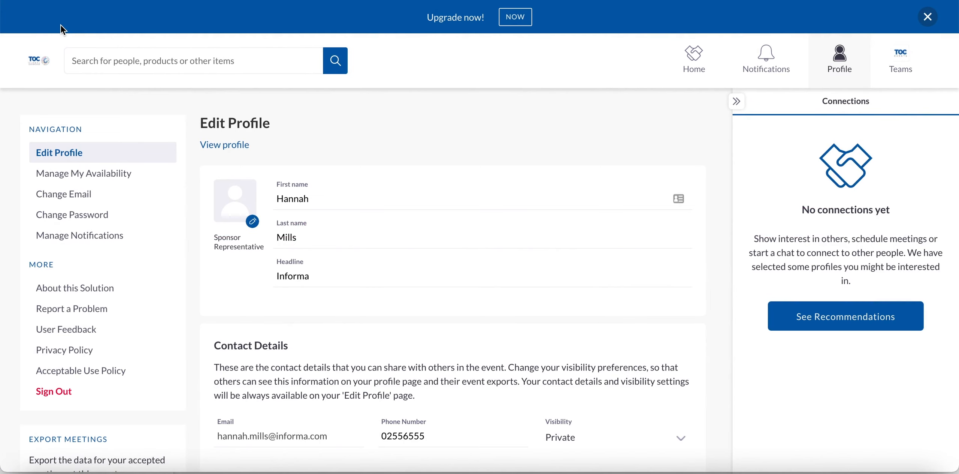
click(694, 59)
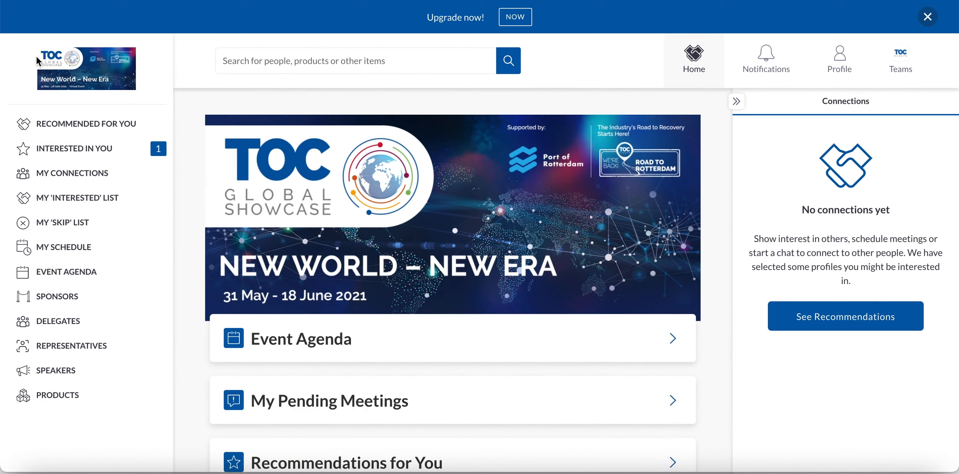
mouse_move(78, 128)
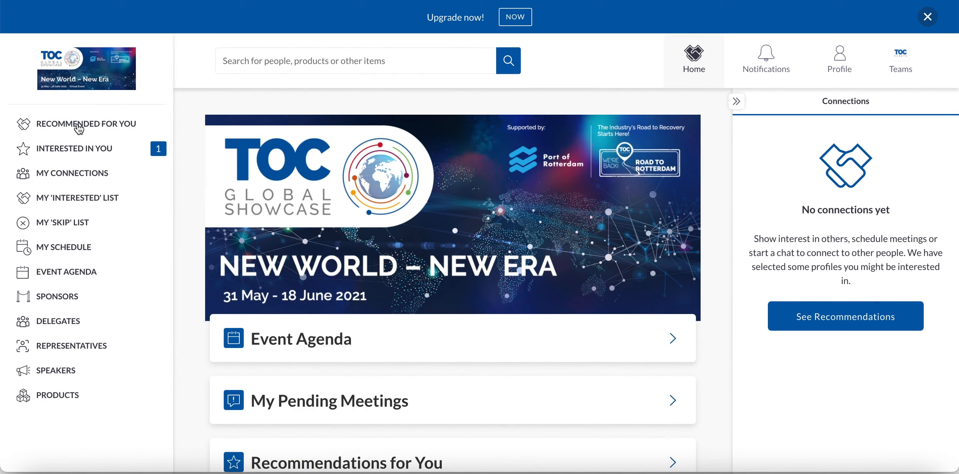
mouse_move(86, 124)
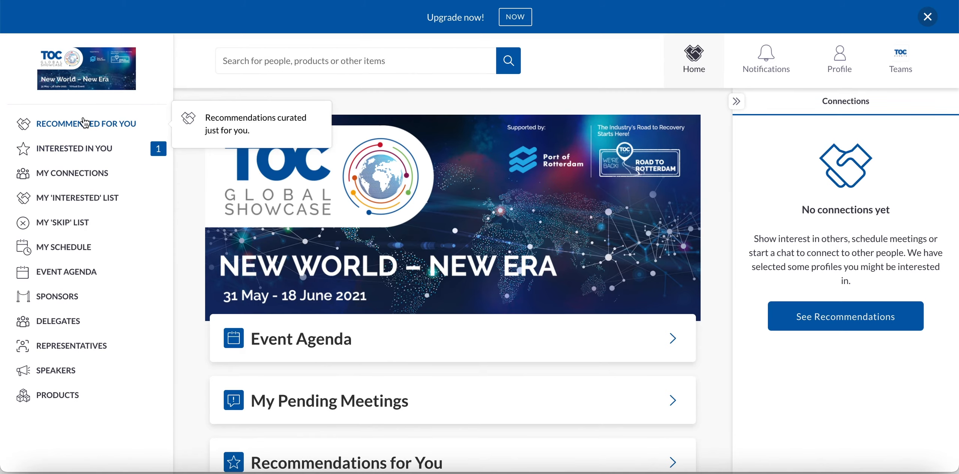
click(87, 123)
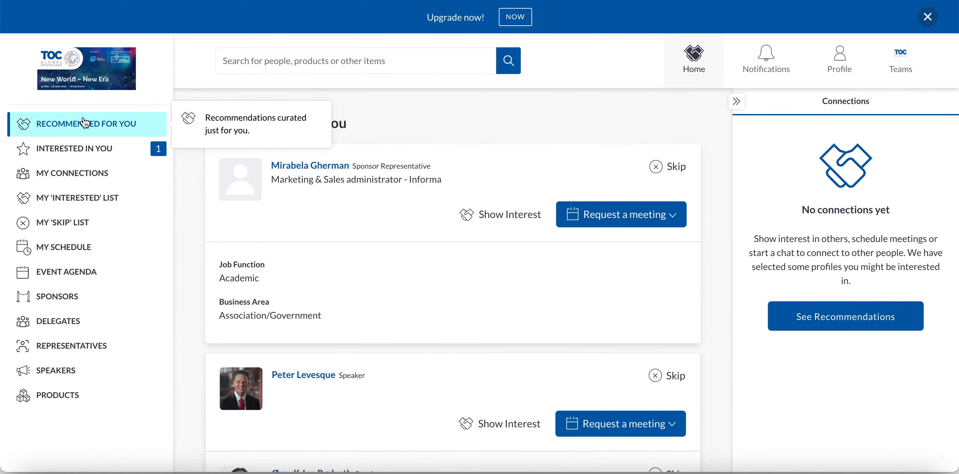
mouse_move(222, 94)
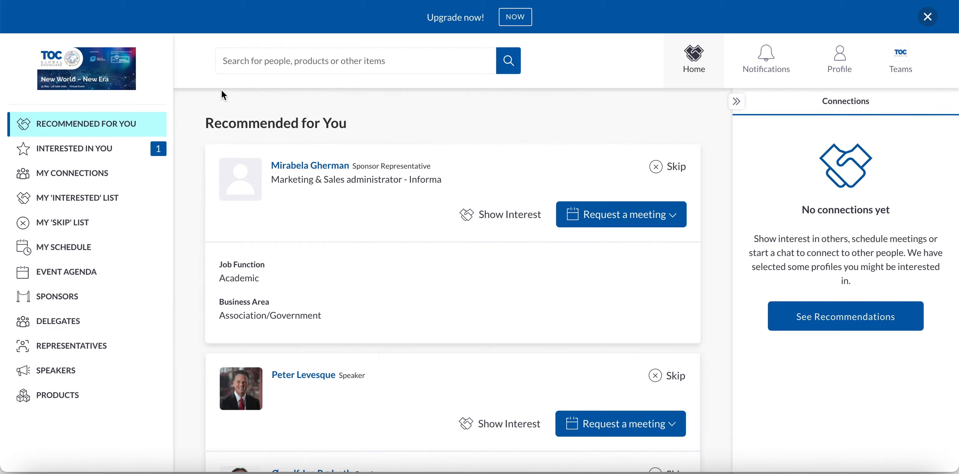
mouse_move(246, 186)
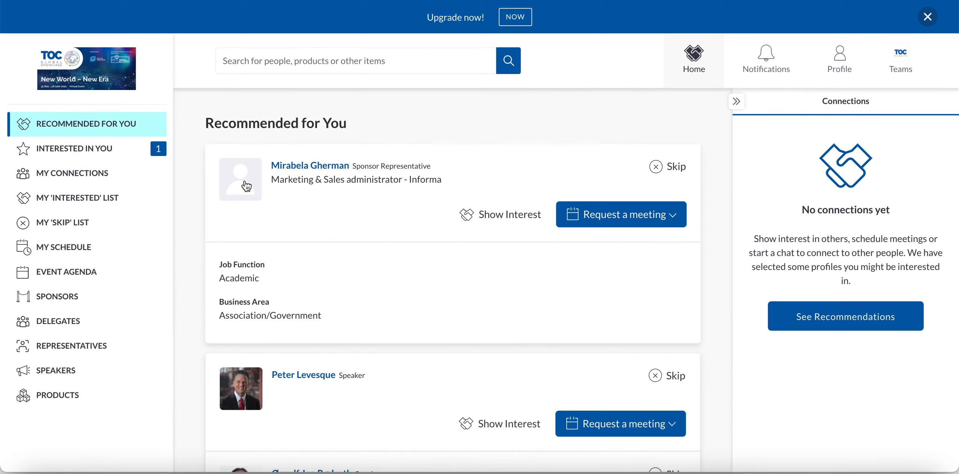
mouse_move(511, 215)
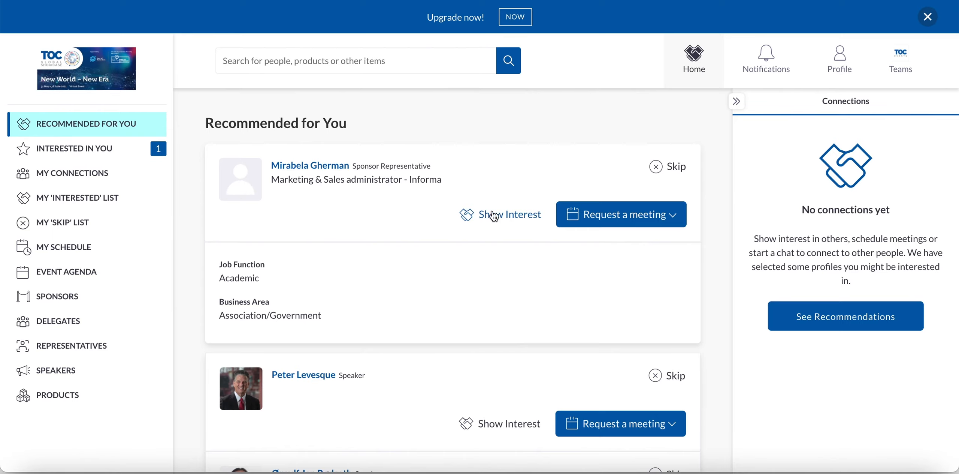
scroll(down, 3)
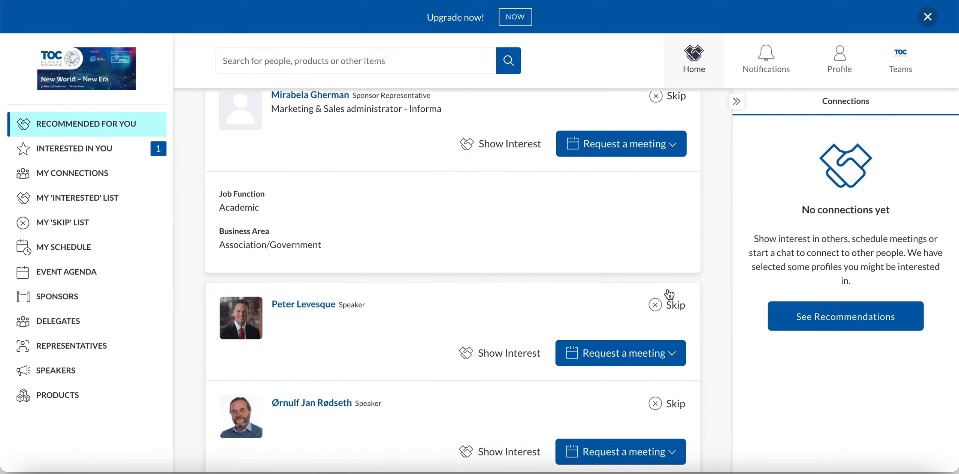
scroll(down, 3)
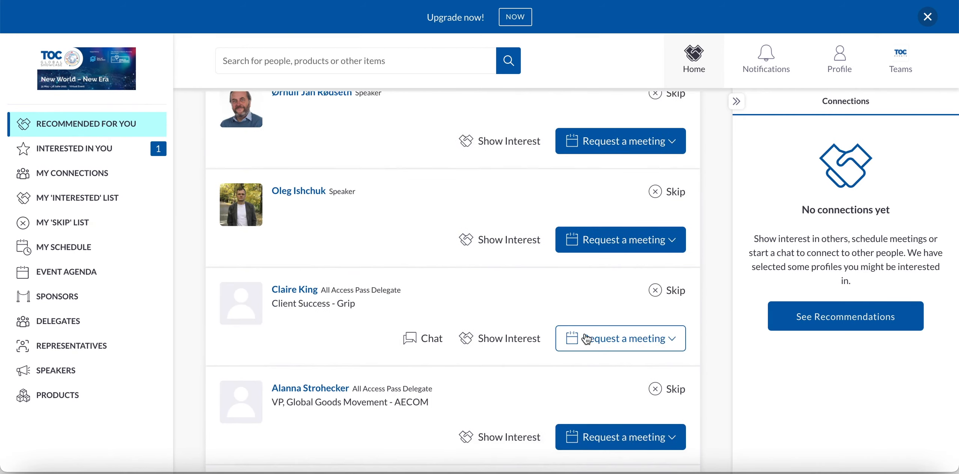
scroll(down, 3)
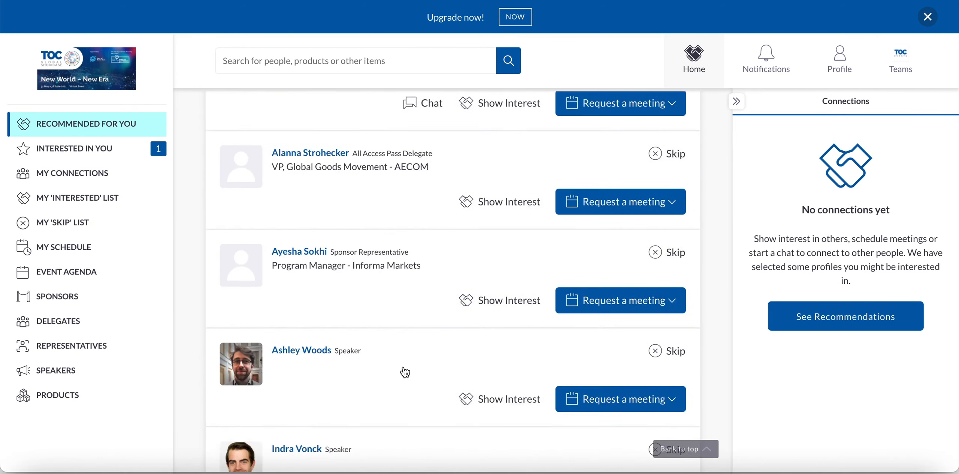
scroll(down, 3)
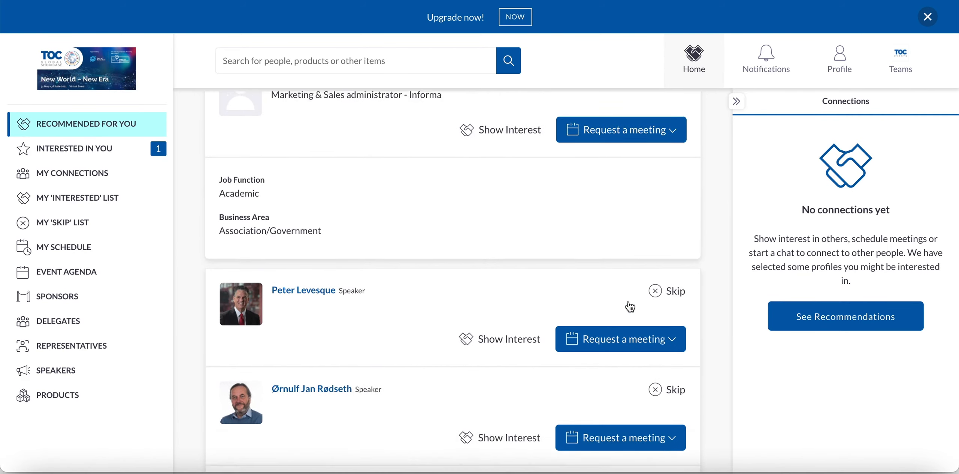
scroll(up, 3)
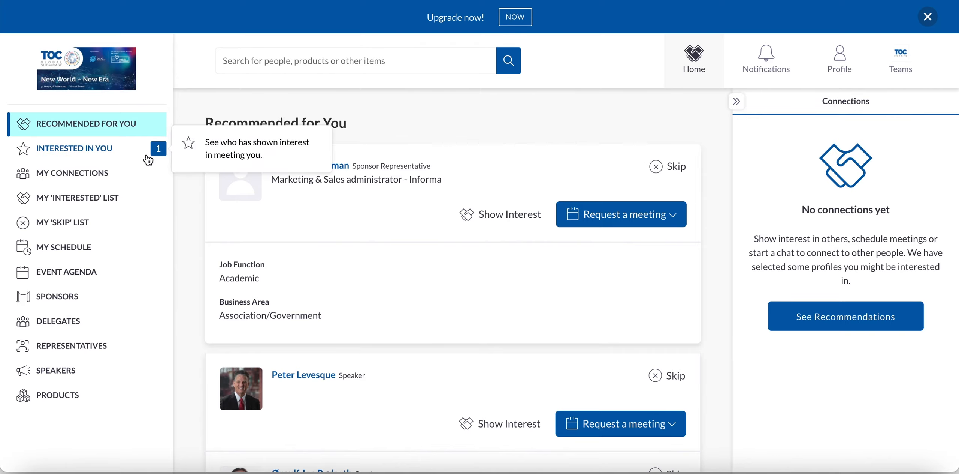
mouse_move(92, 209)
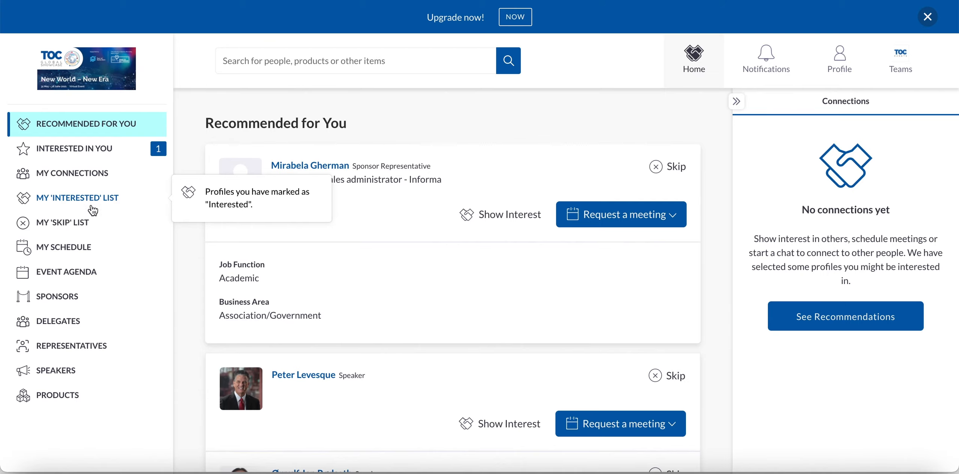
mouse_move(465, 213)
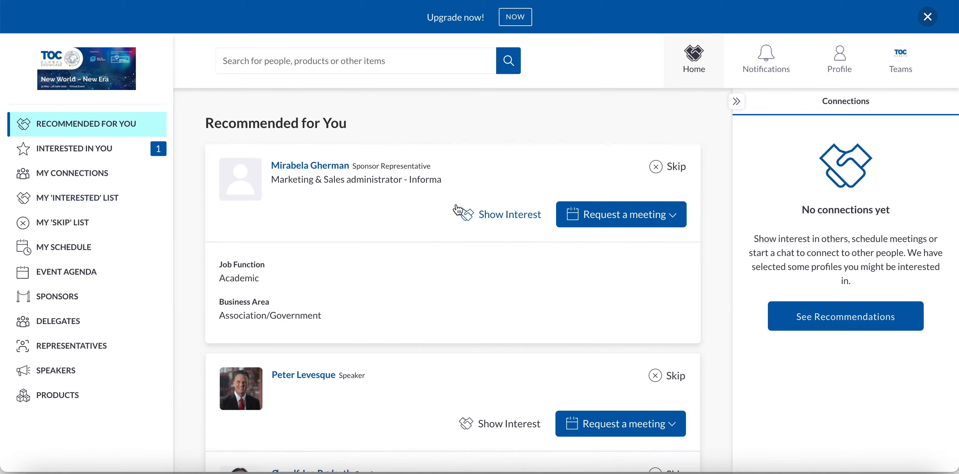
mouse_move(78, 197)
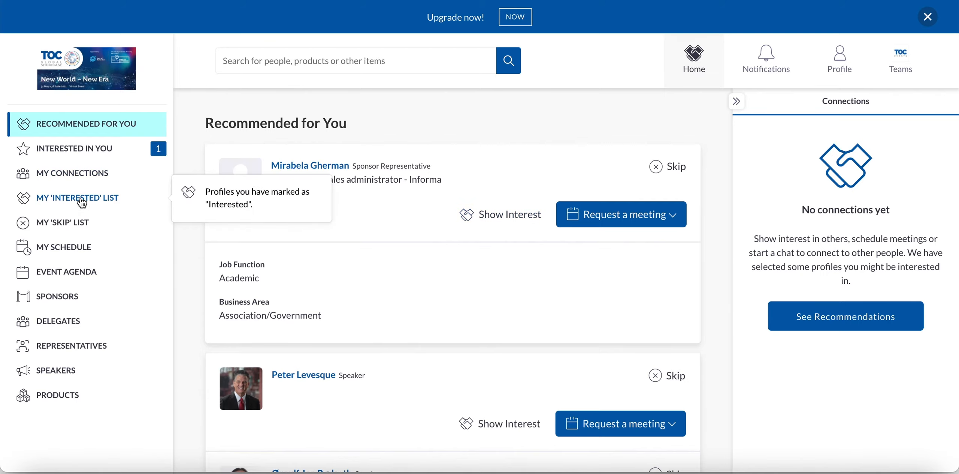
mouse_move(415, 158)
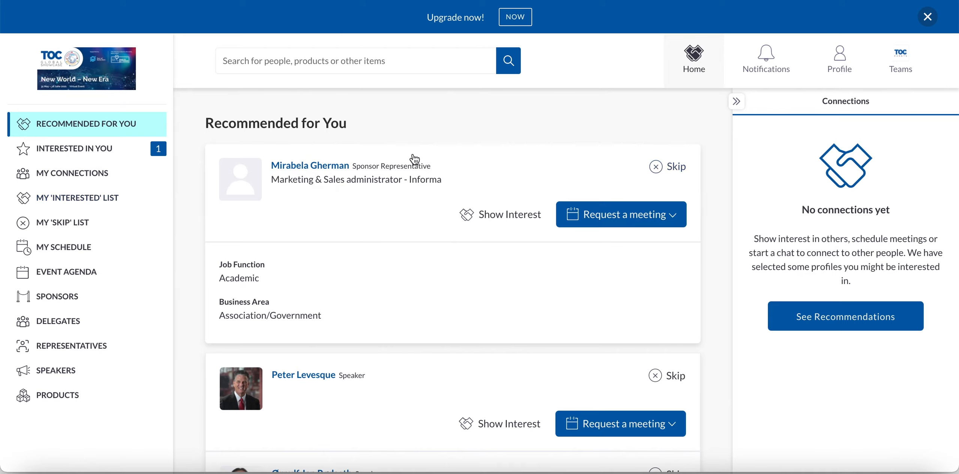
mouse_move(62, 221)
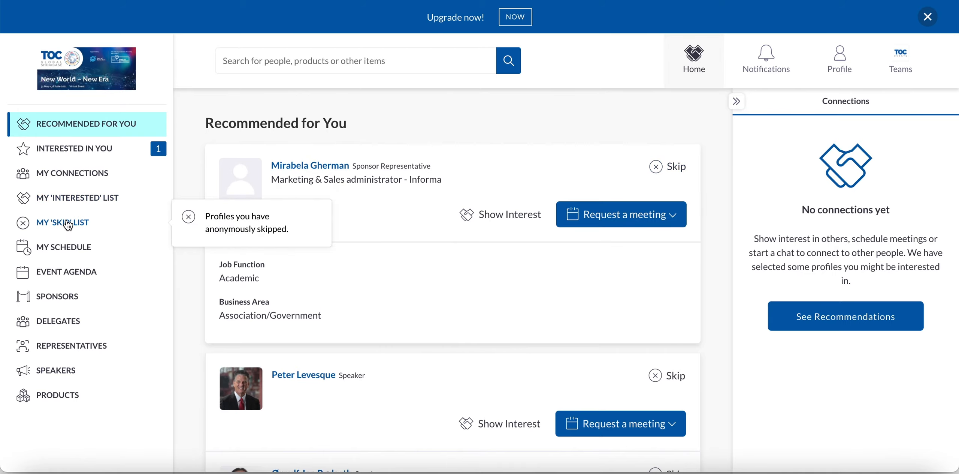
mouse_move(79, 148)
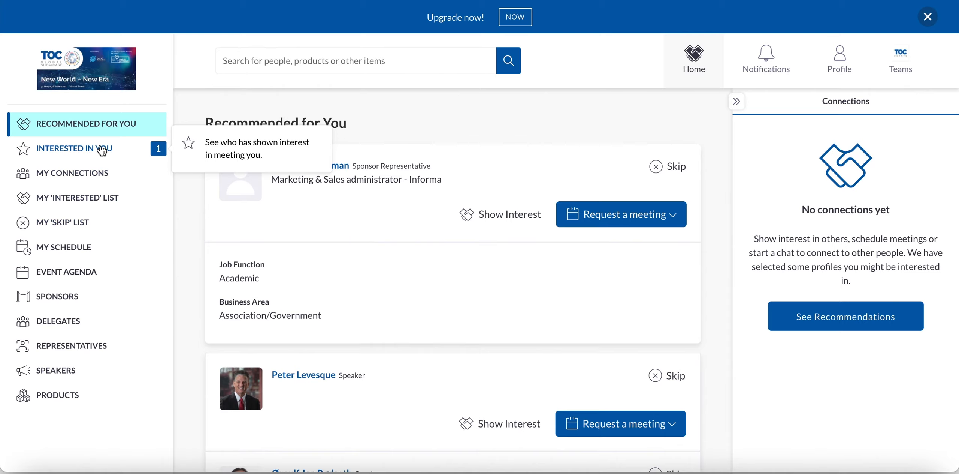
mouse_move(478, 233)
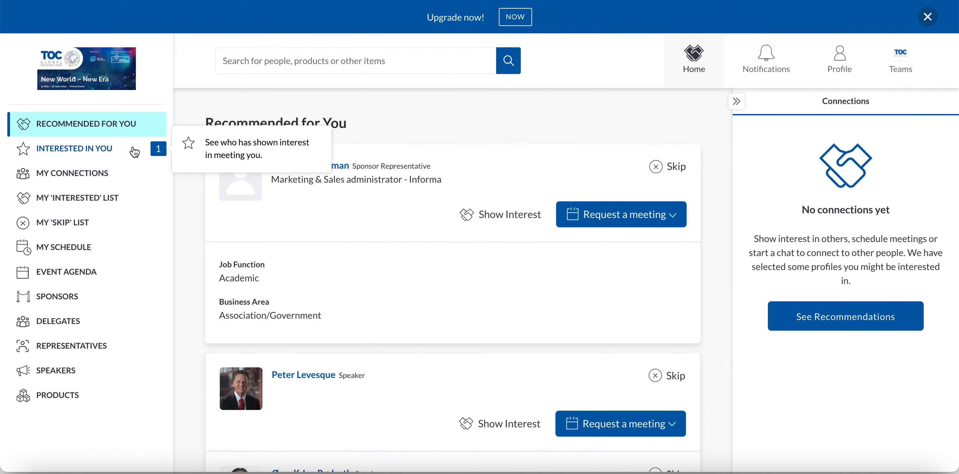
mouse_move(104, 149)
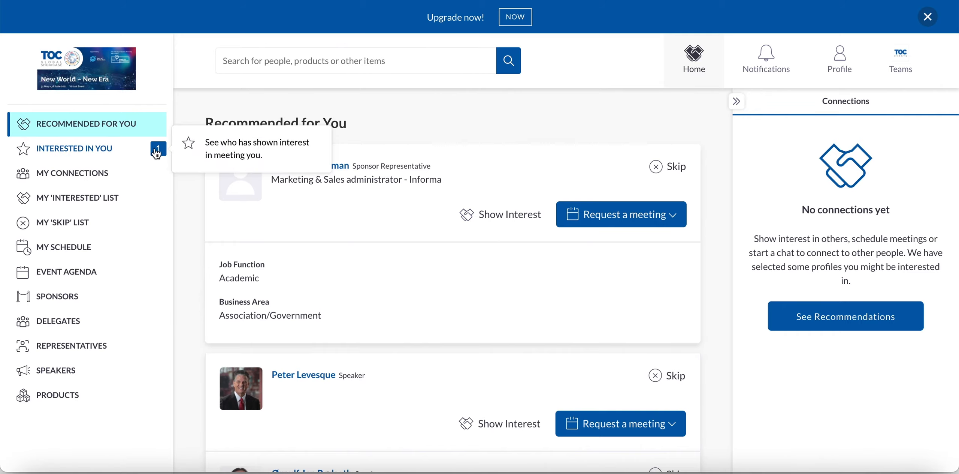
click(76, 148)
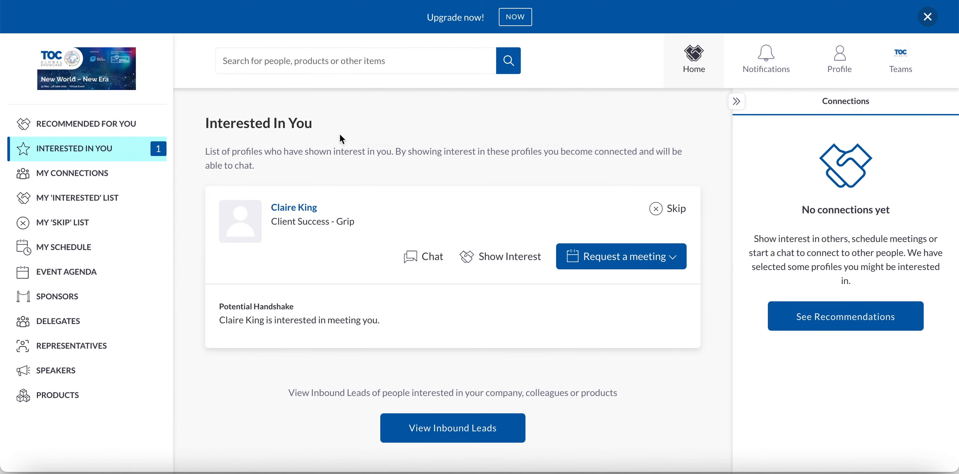
mouse_move(345, 343)
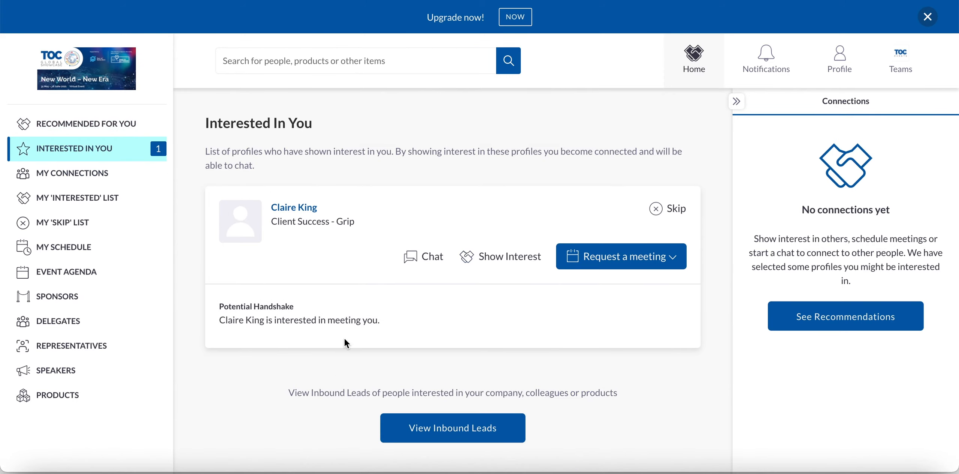
mouse_move(310, 325)
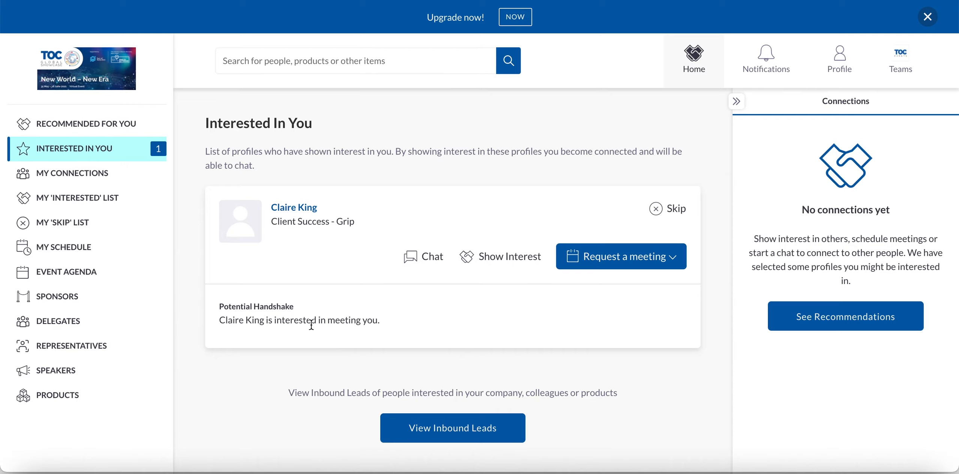
mouse_move(504, 258)
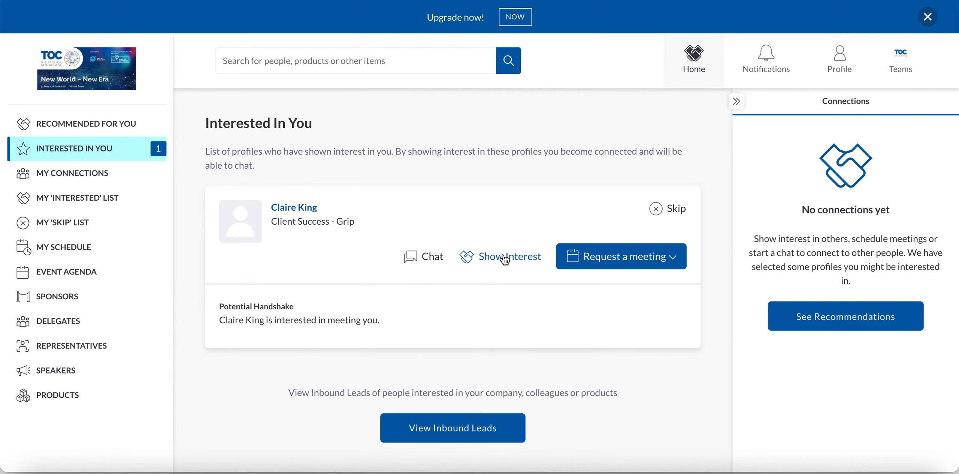
click(508, 256)
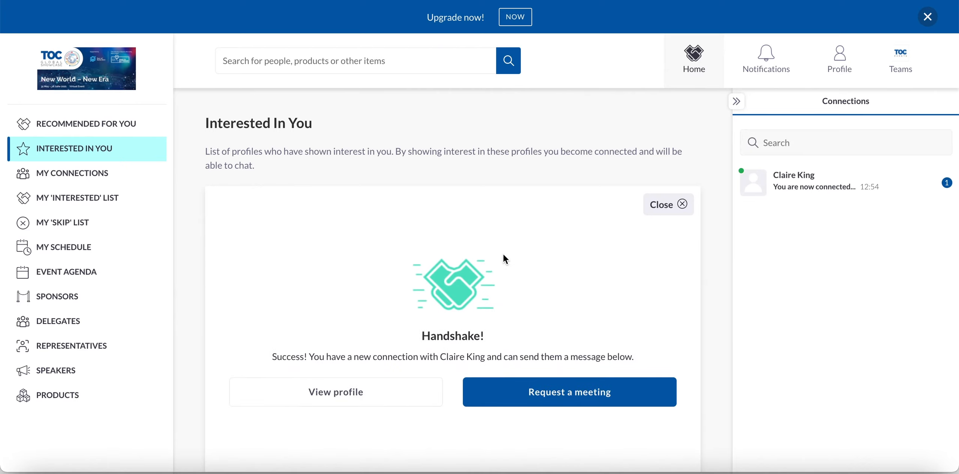
mouse_move(506, 440)
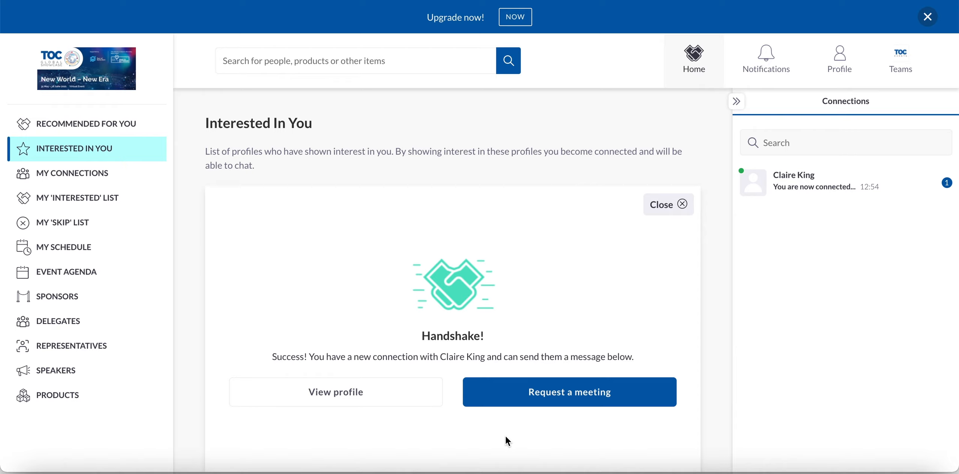
mouse_move(844, 182)
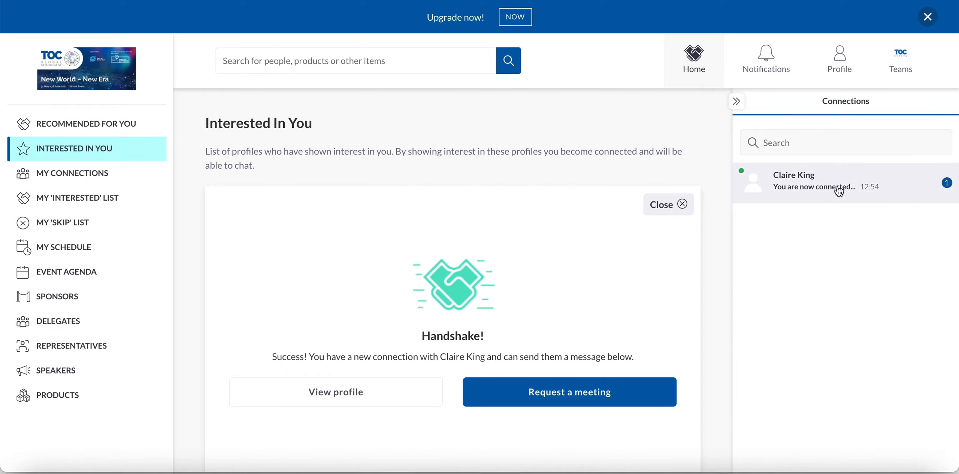
mouse_move(808, 252)
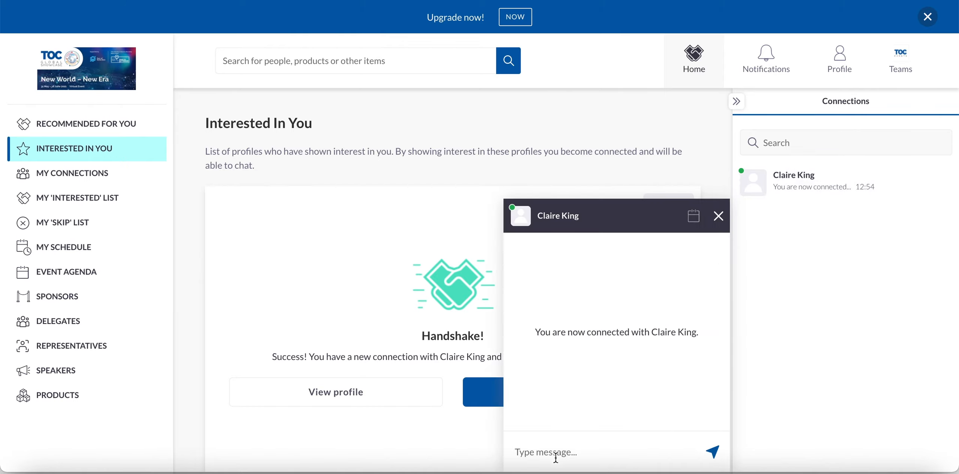
text(hey h)
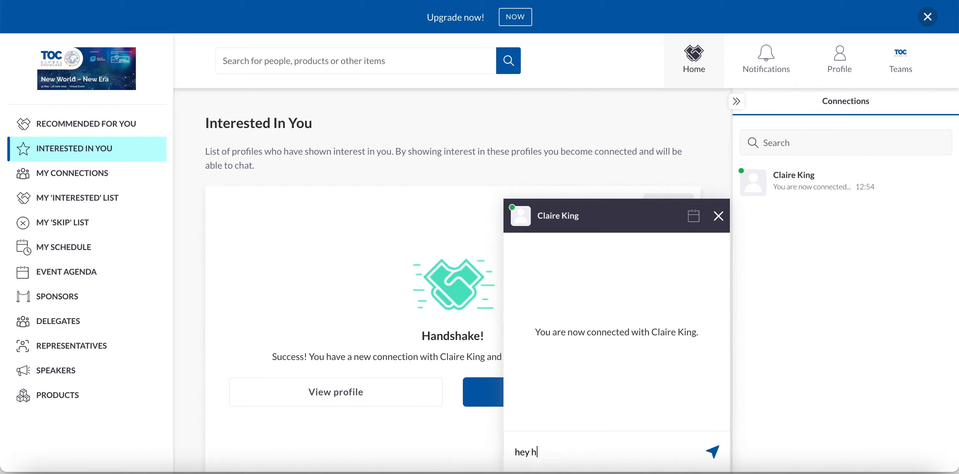
click(711, 451)
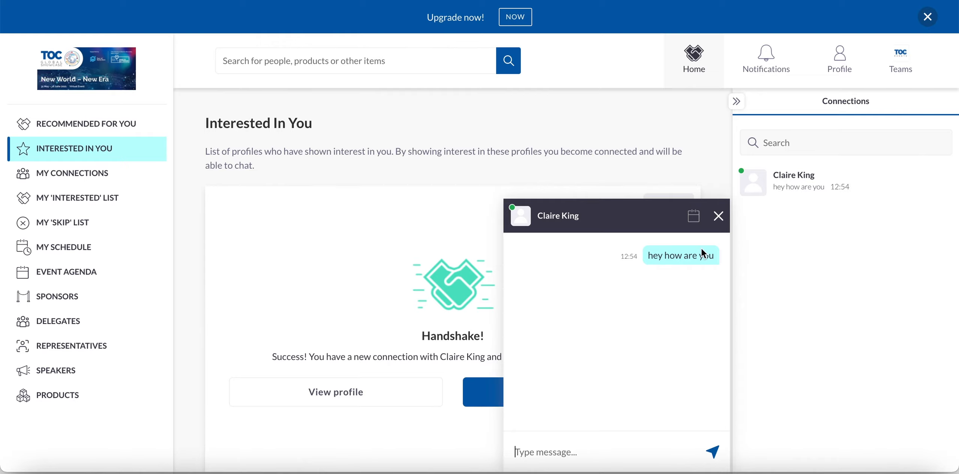
click(719, 216)
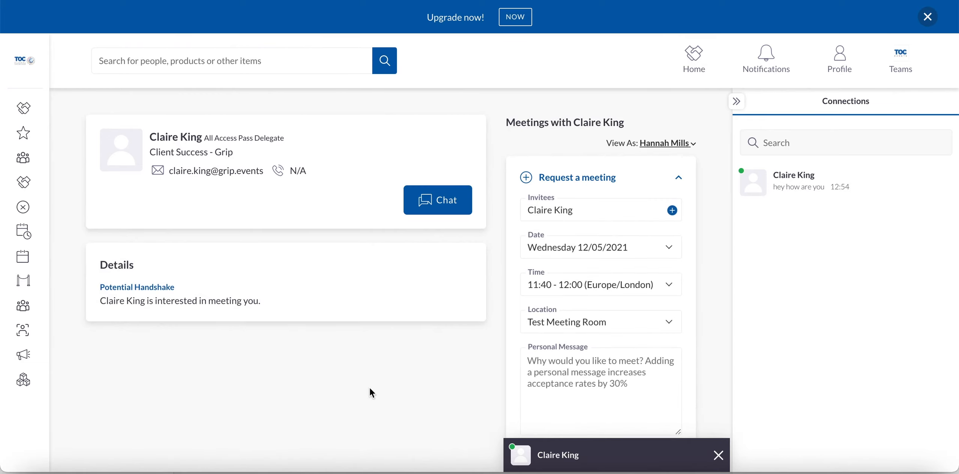
mouse_move(499, 413)
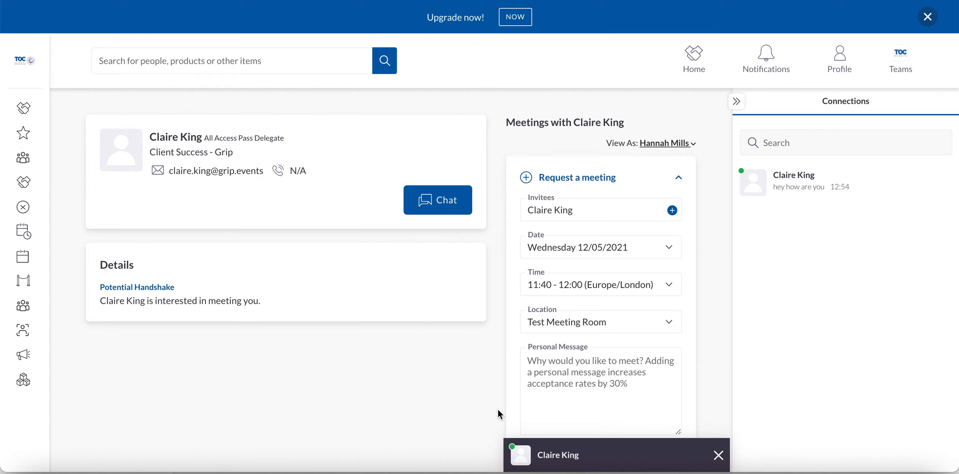
scroll(down, 3)
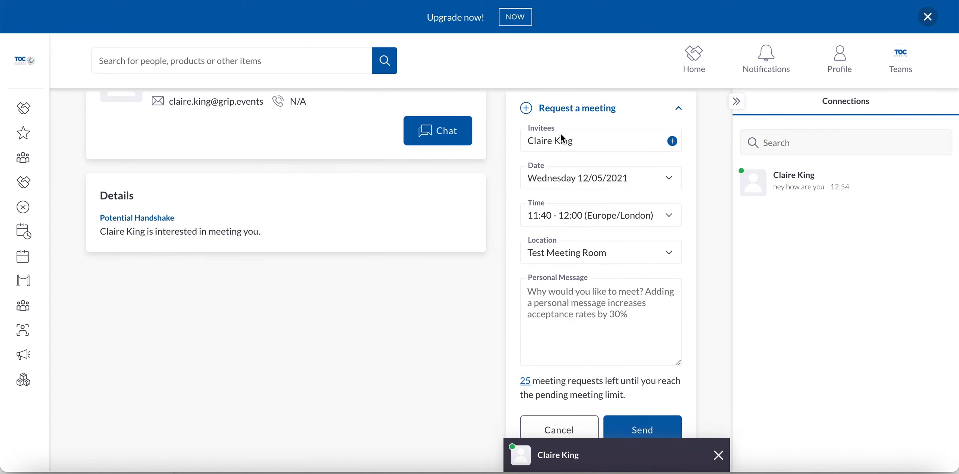
mouse_move(672, 159)
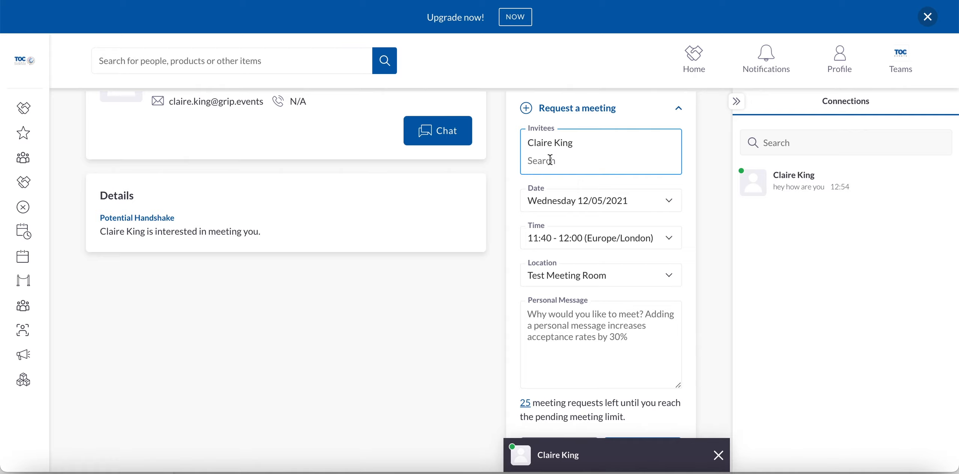
mouse_move(548, 427)
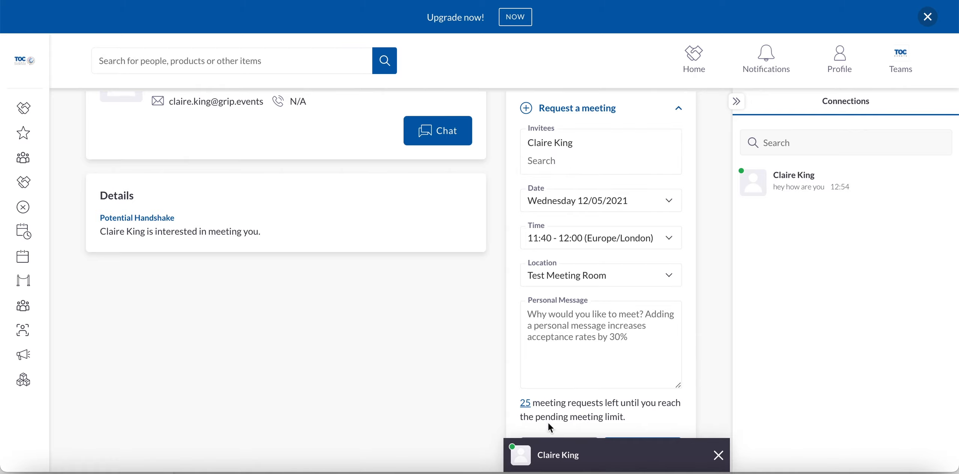
text(dan)
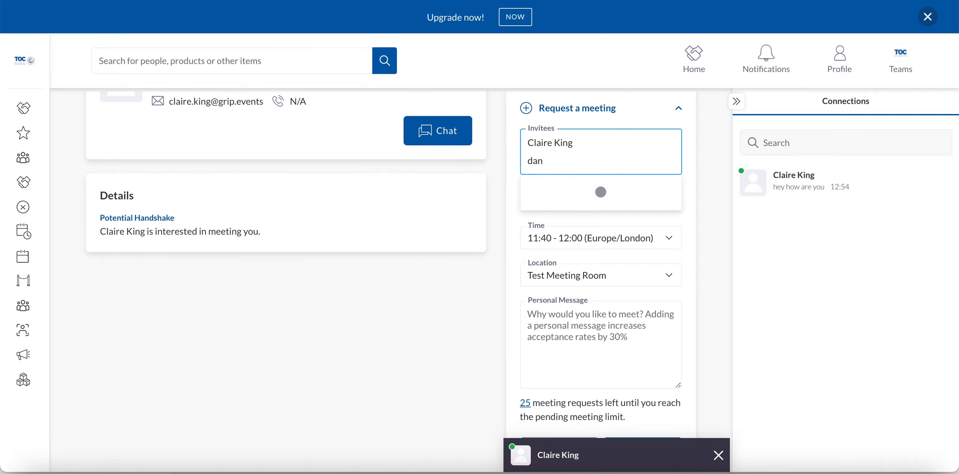
click(599, 191)
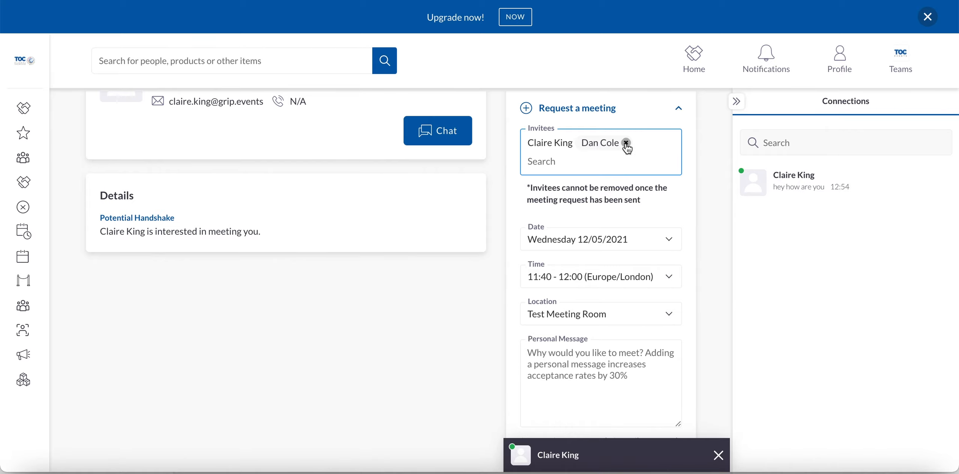
click(626, 144)
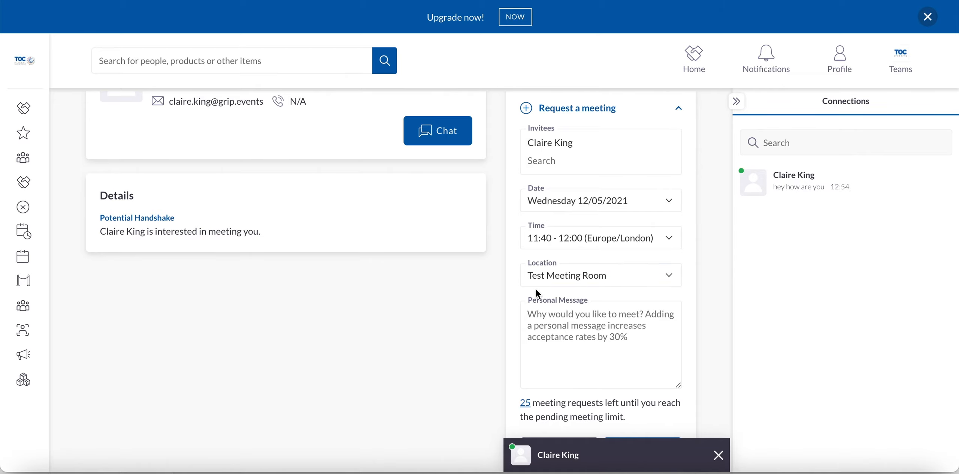
click(599, 343)
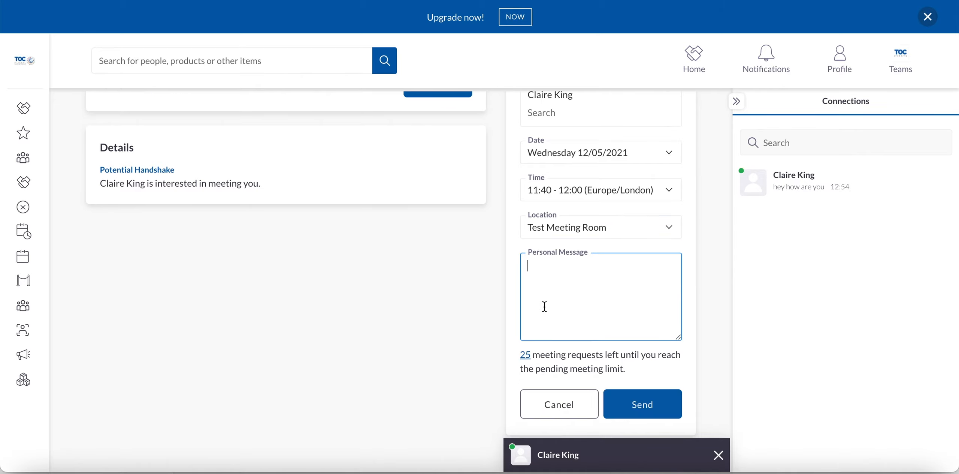
text(h)
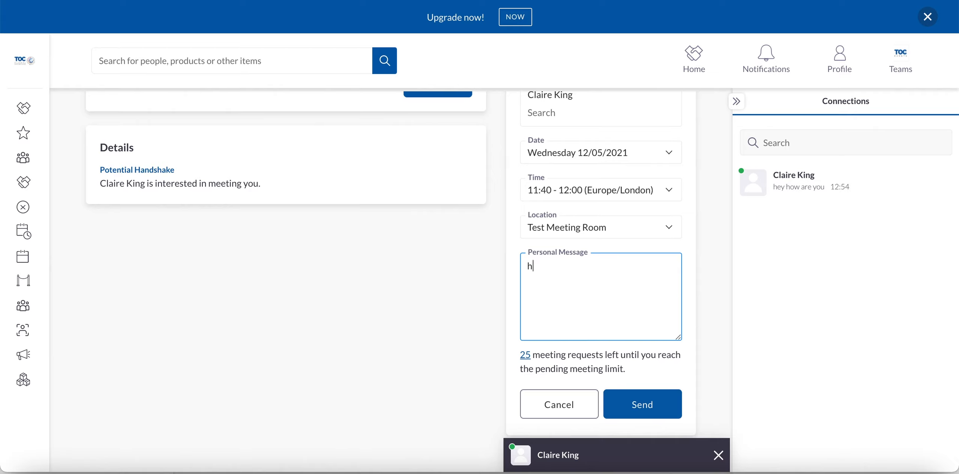
text(ey)
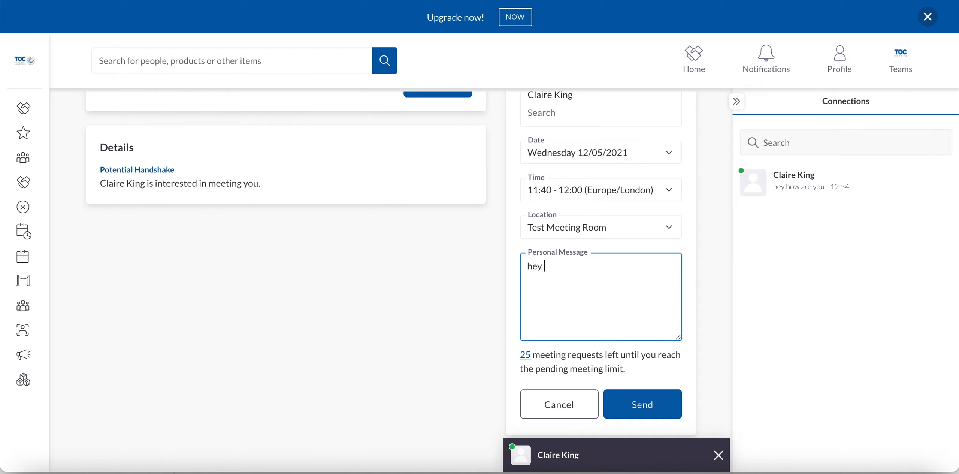
text(- lets meet!)
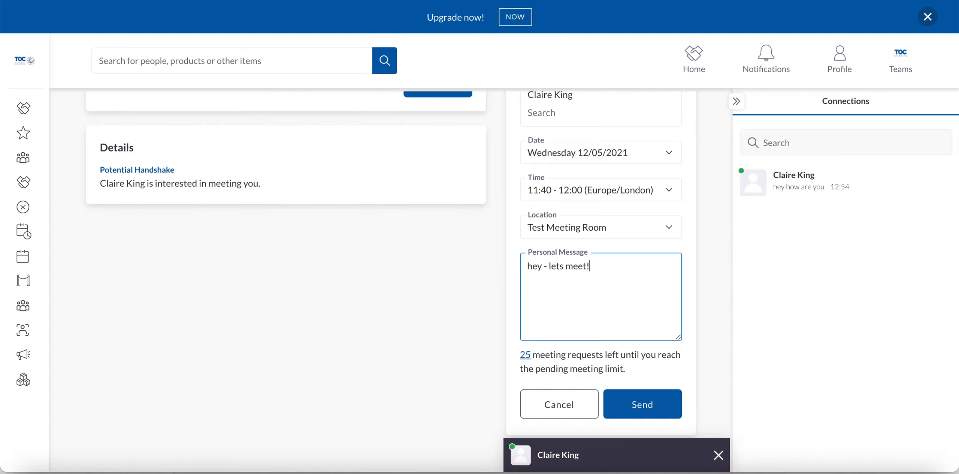
click(642, 404)
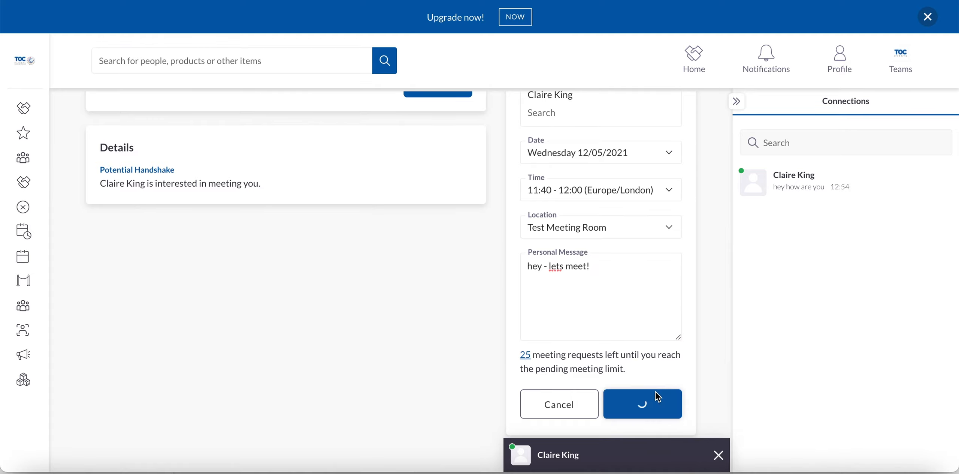
click(642, 403)
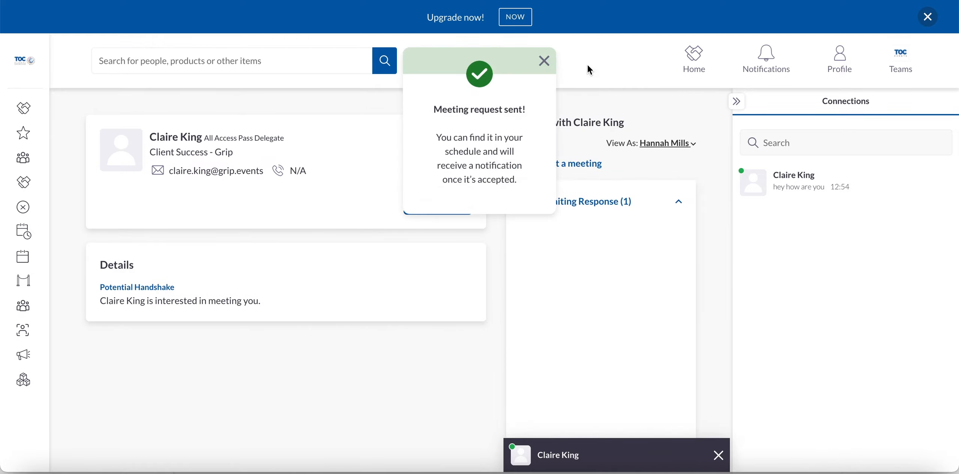
Dismiss the request-sent confirmation, open and close the add-invitee form, then return home.
click(544, 61)
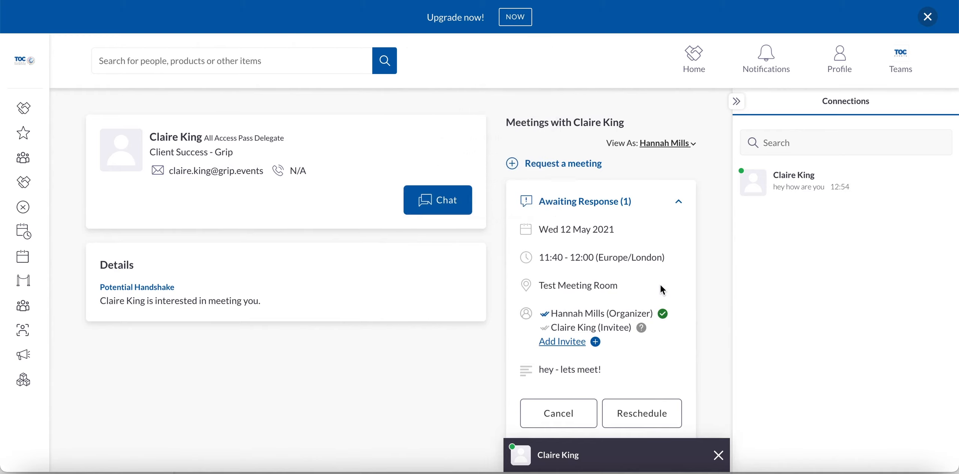
click(560, 341)
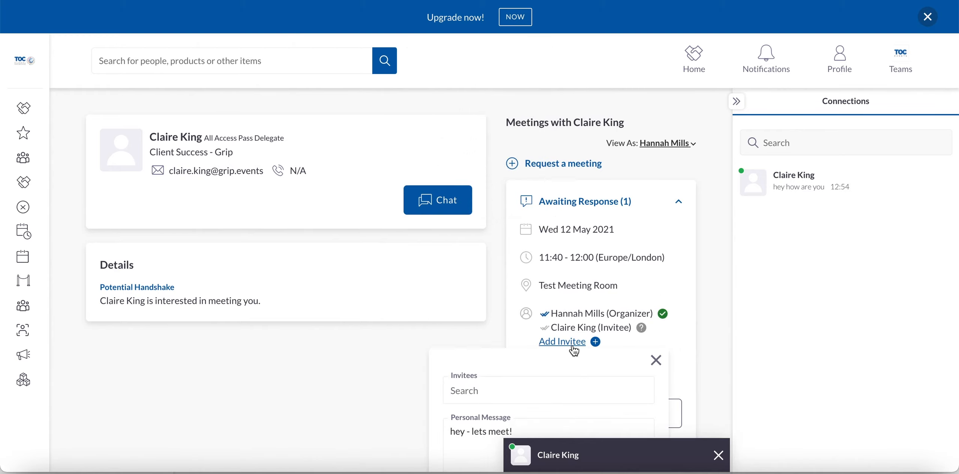
click(656, 359)
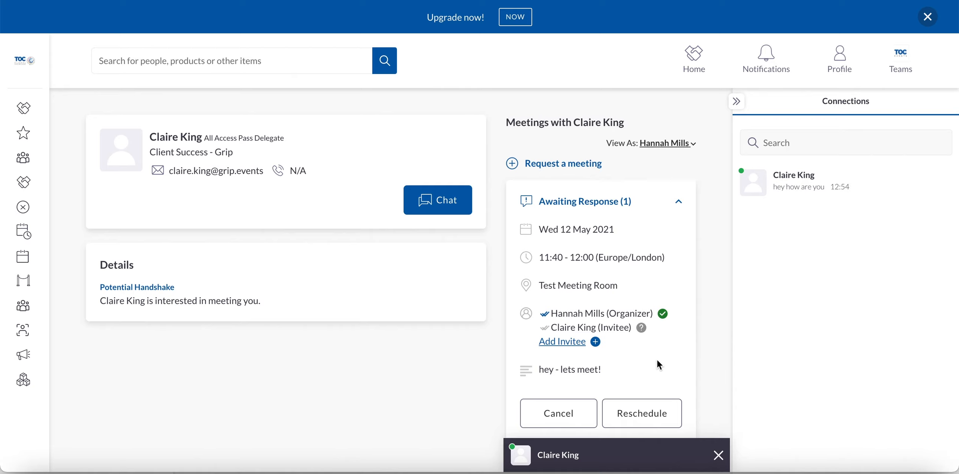
mouse_move(610, 322)
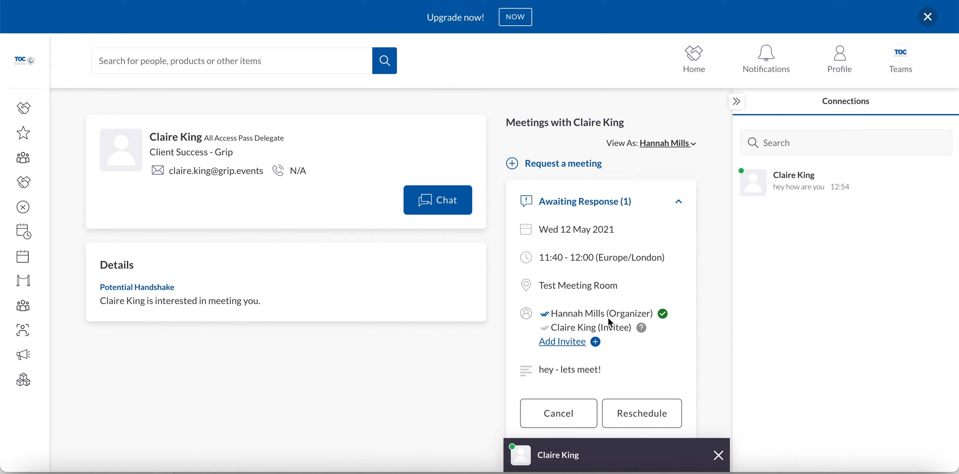
mouse_move(670, 316)
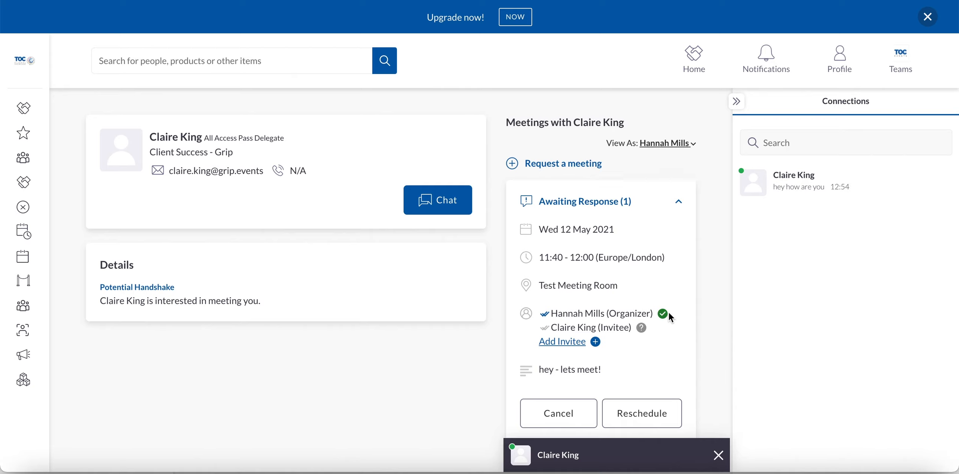
mouse_move(641, 328)
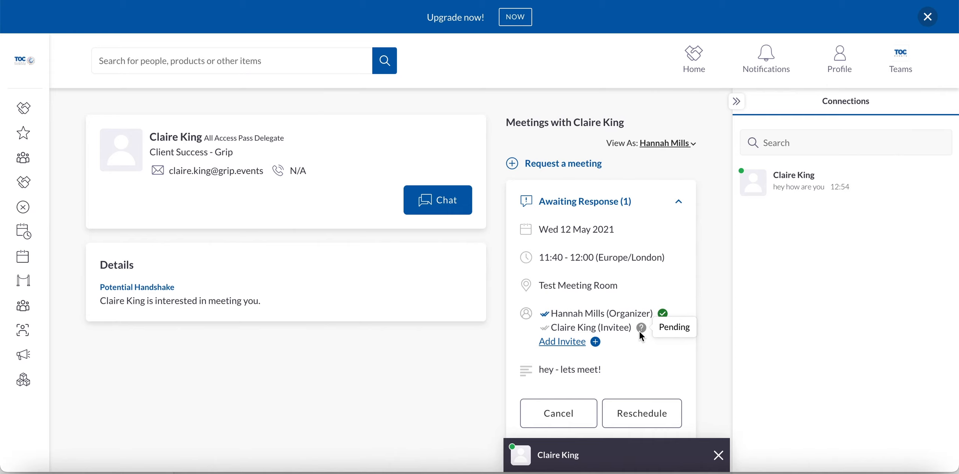
mouse_move(639, 337)
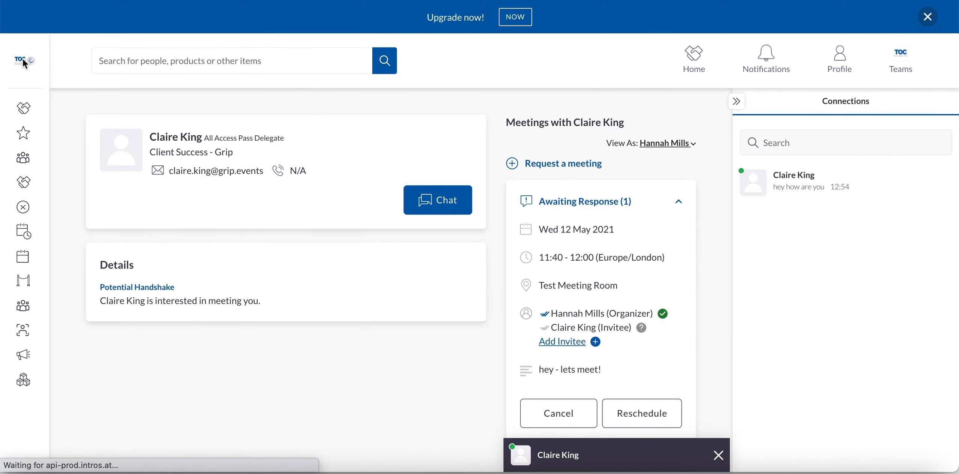
click(694, 59)
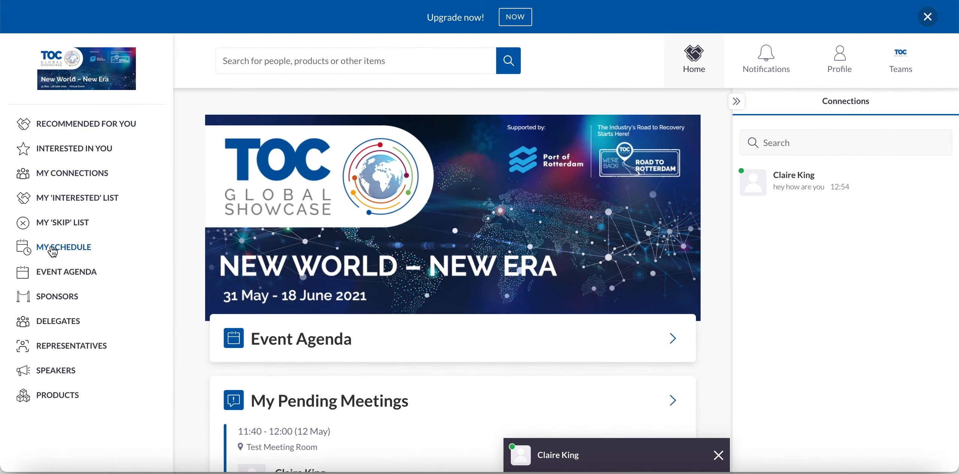
Open My Schedule to see the 12 May 11:40–12:00 Test Meeting Room meeting.
click(63, 247)
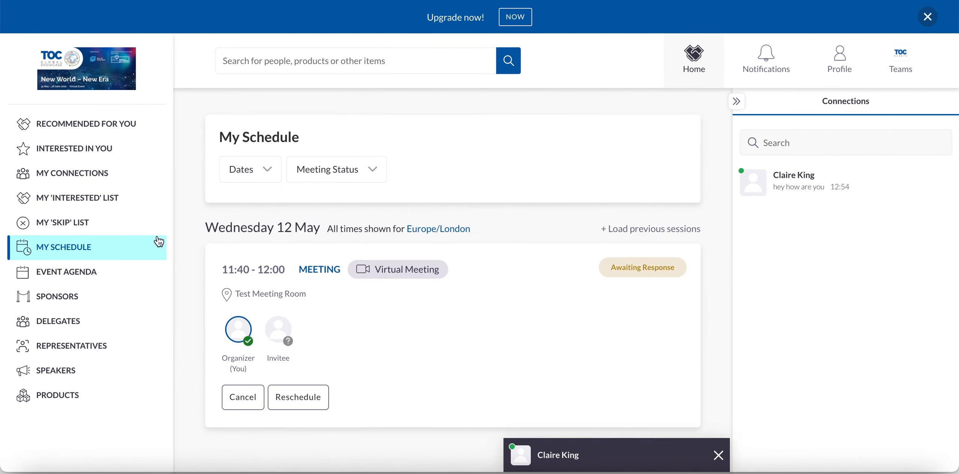
mouse_move(649, 293)
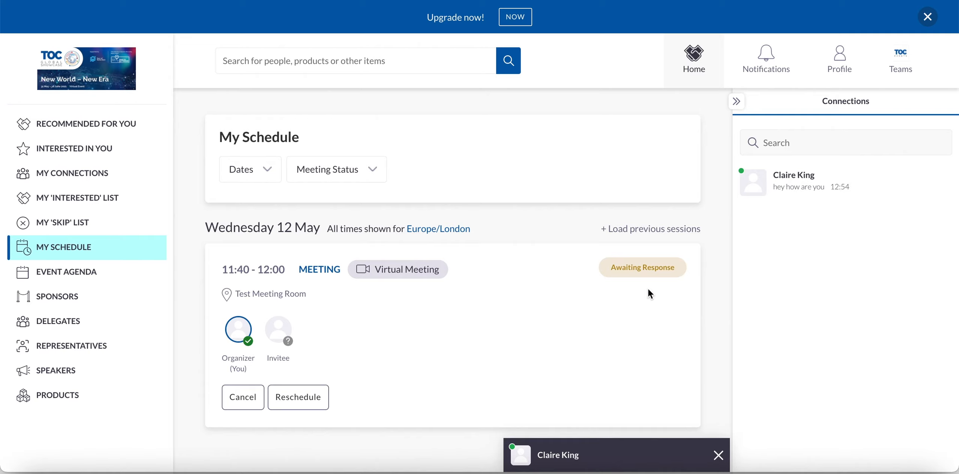
mouse_move(634, 293)
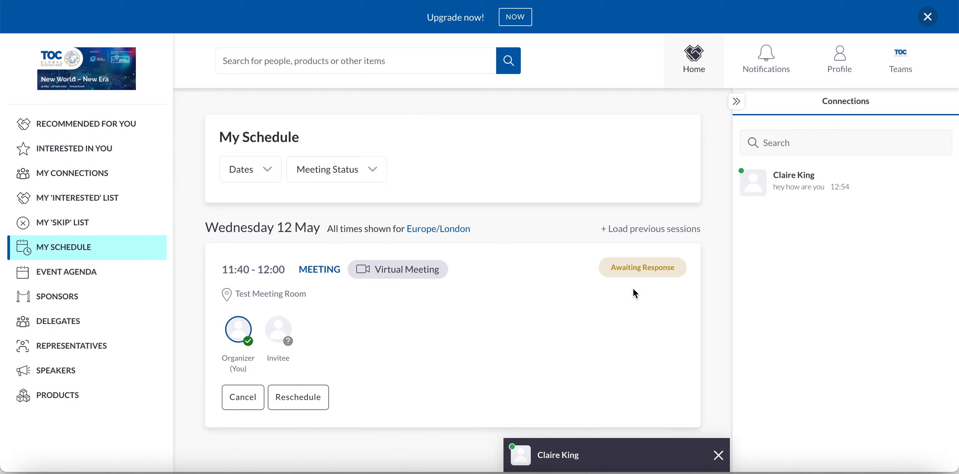
mouse_move(657, 297)
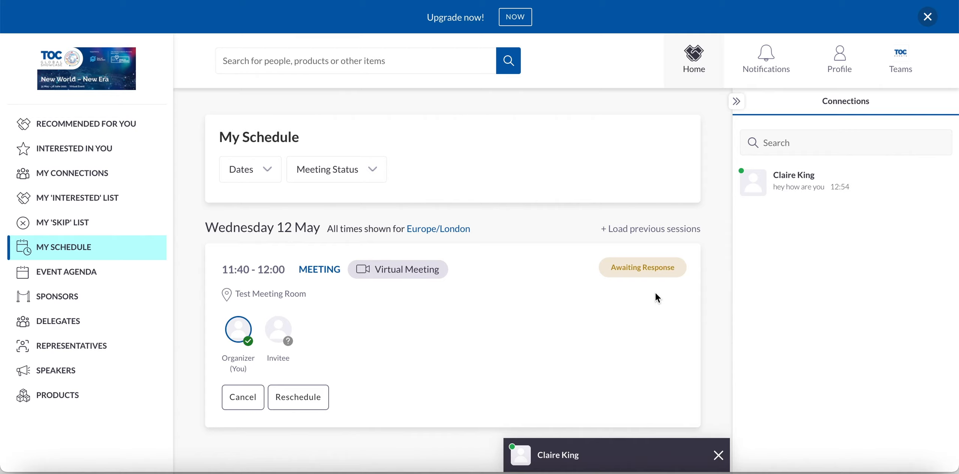
mouse_move(626, 292)
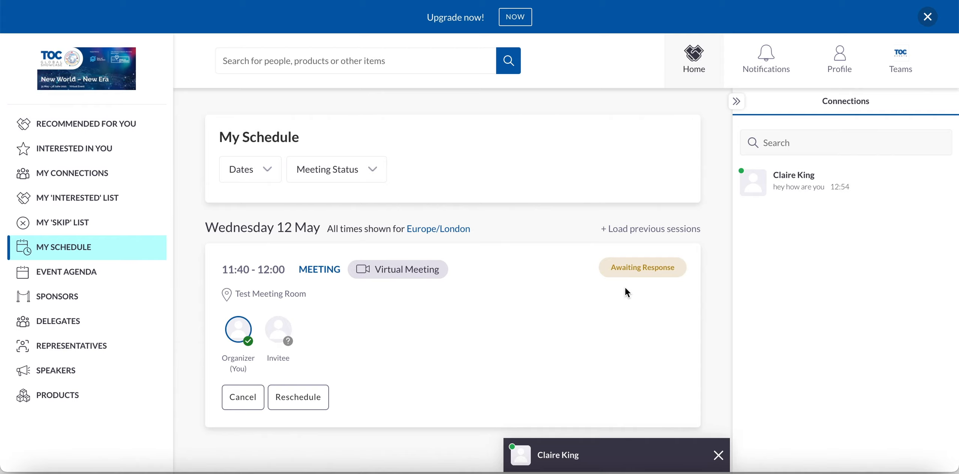
mouse_move(297, 396)
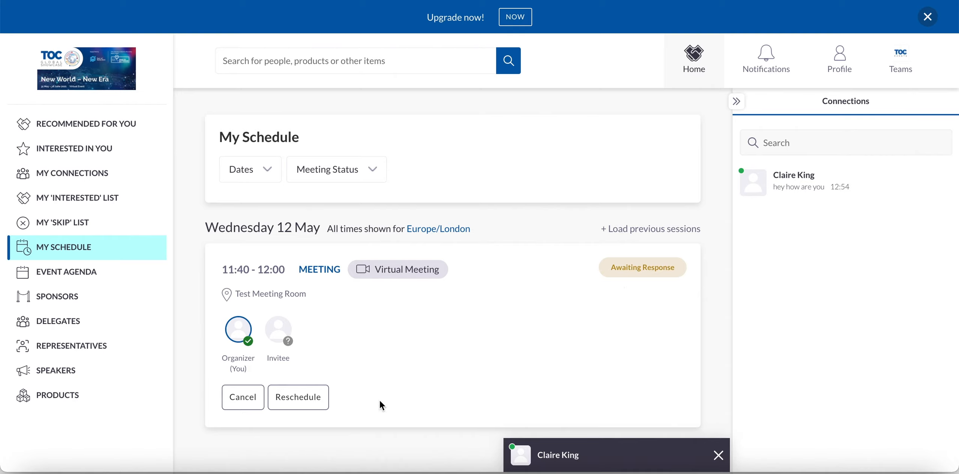
mouse_move(248, 281)
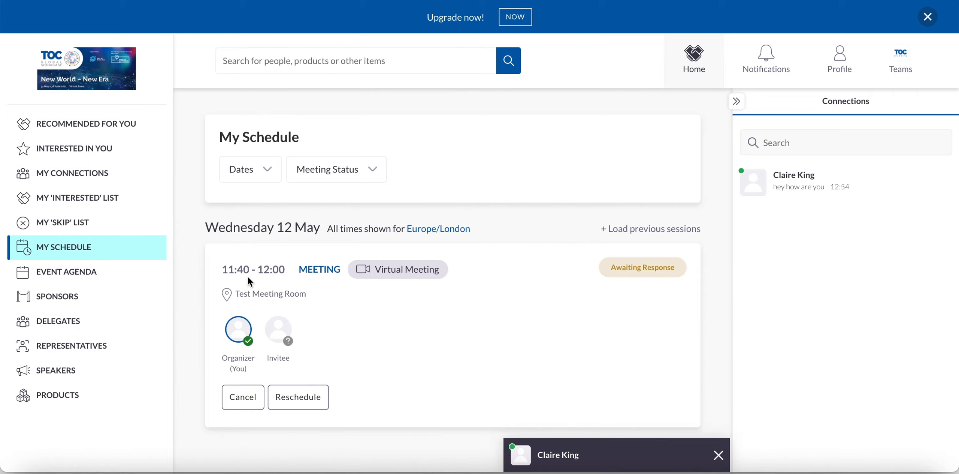
mouse_move(404, 269)
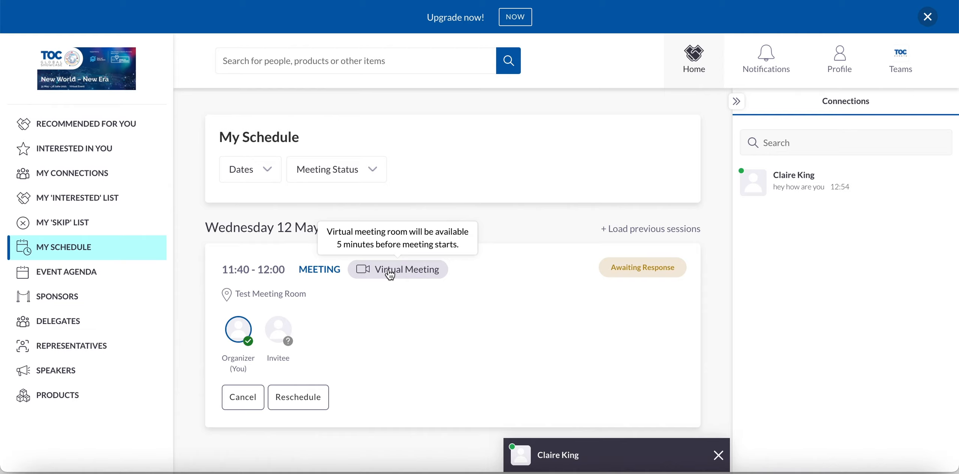
mouse_move(239, 280)
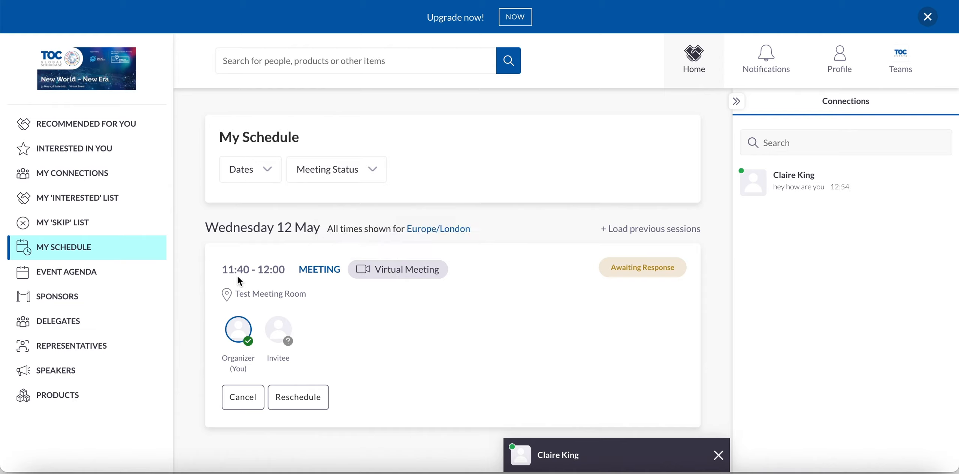
mouse_move(138, 264)
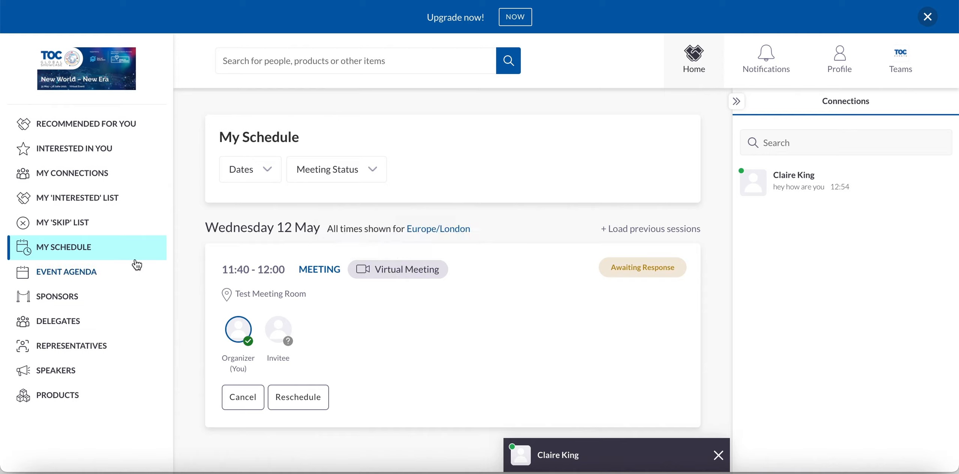
Open the Event Agenda and scroll the Tuesday 1 June session list.
click(66, 270)
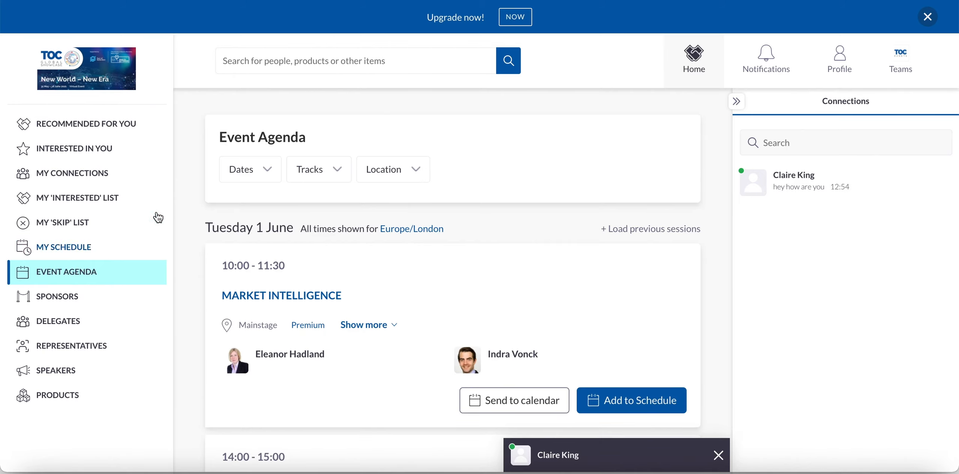
mouse_move(324, 94)
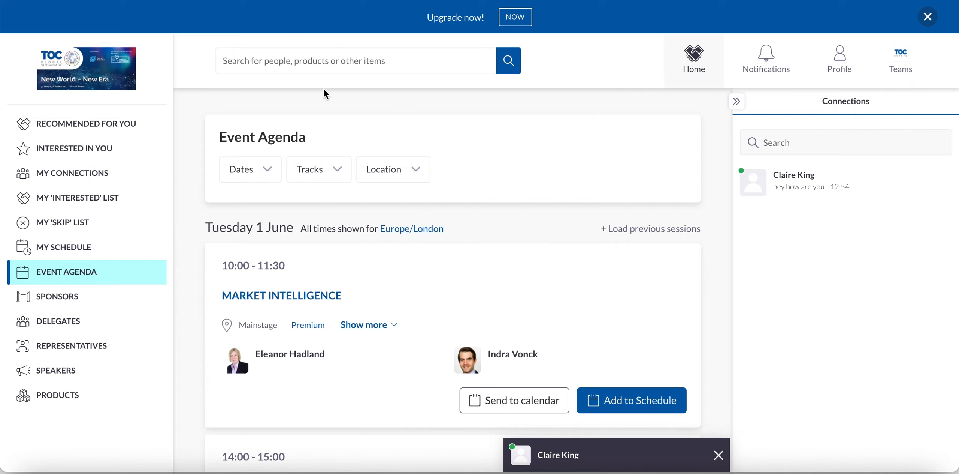
mouse_move(442, 202)
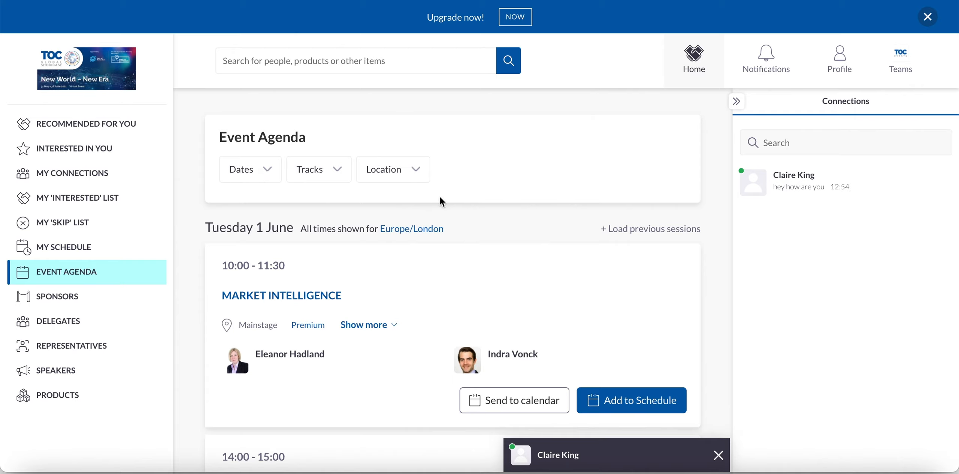
mouse_move(403, 263)
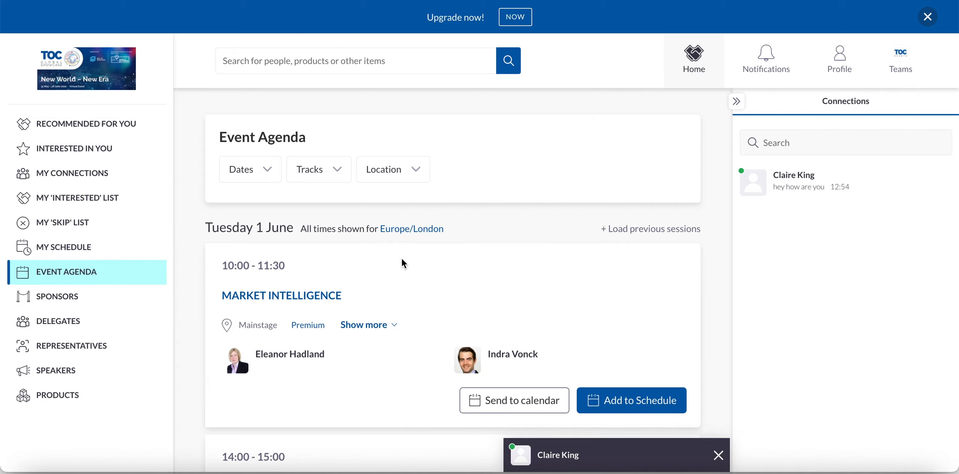
mouse_move(392, 258)
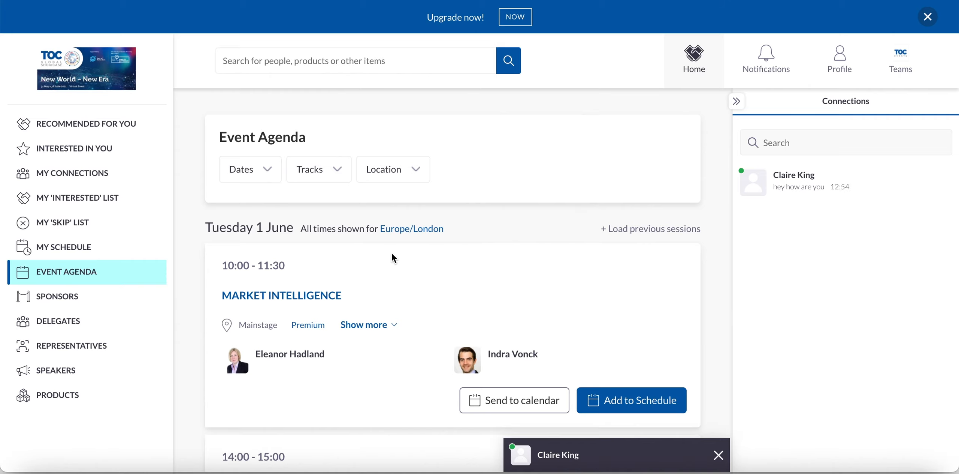
scroll(down, 3)
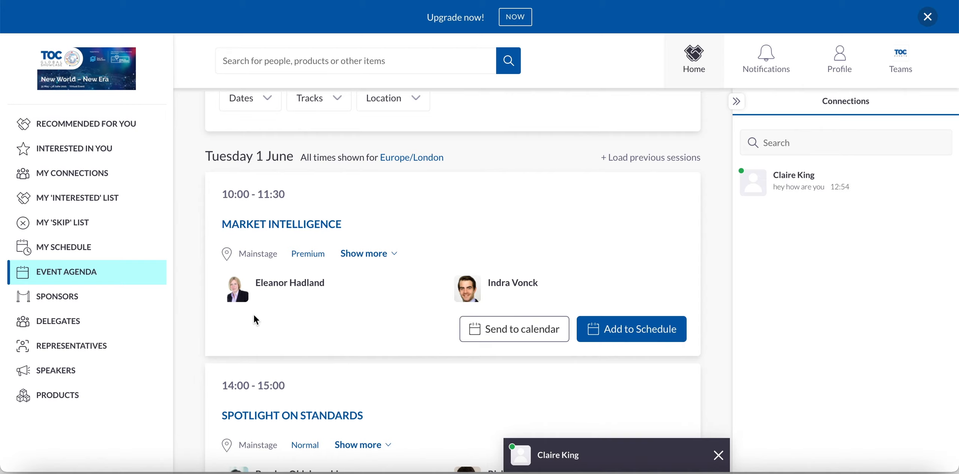
mouse_move(425, 298)
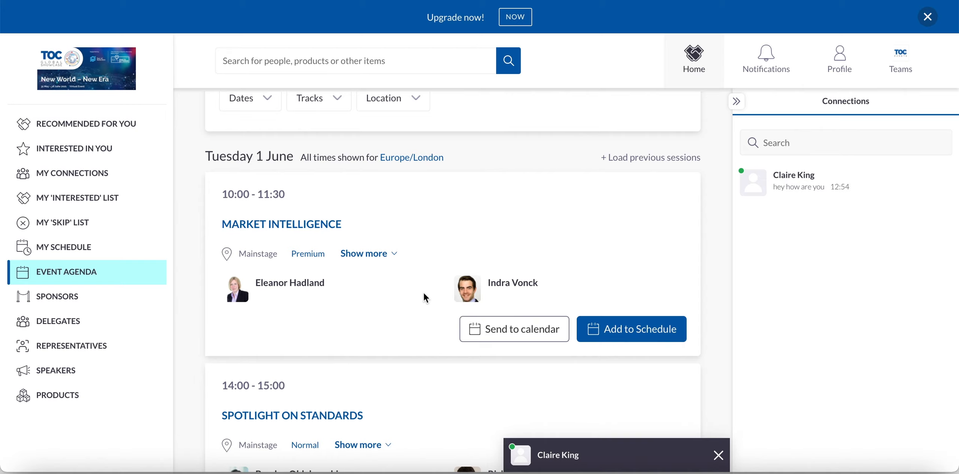
click(364, 253)
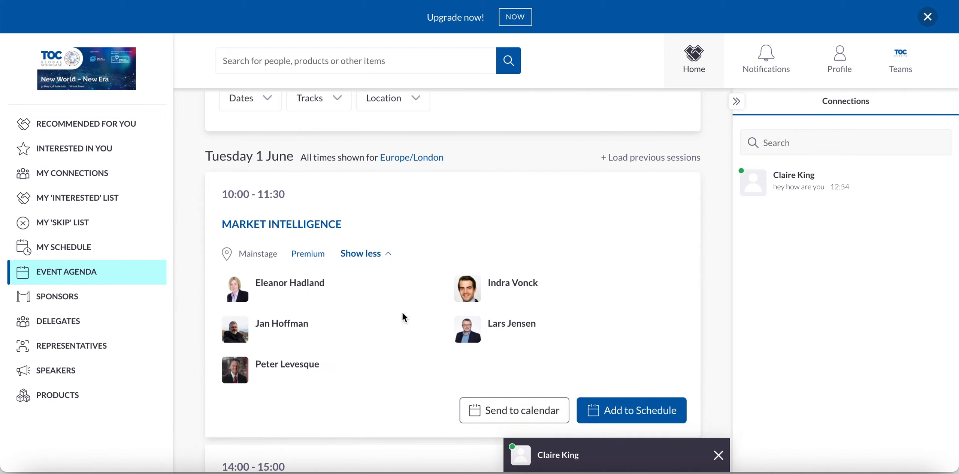
mouse_move(351, 335)
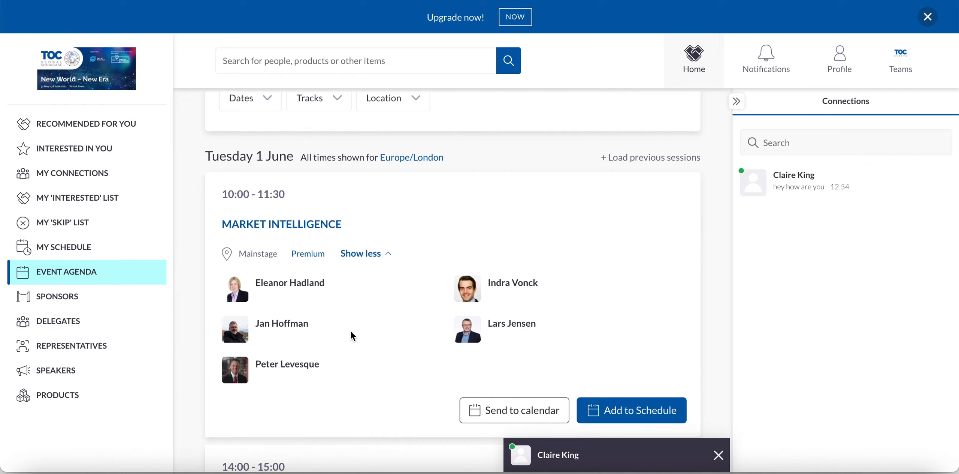
click(361, 253)
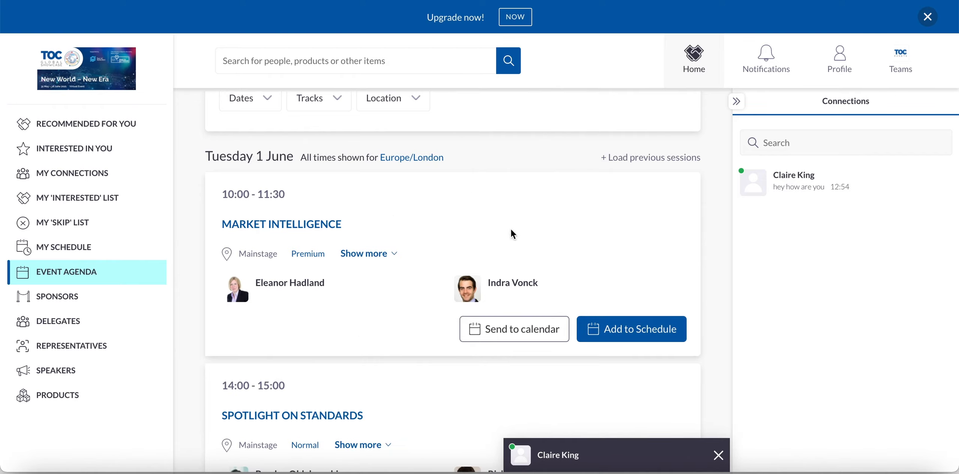
click(513, 329)
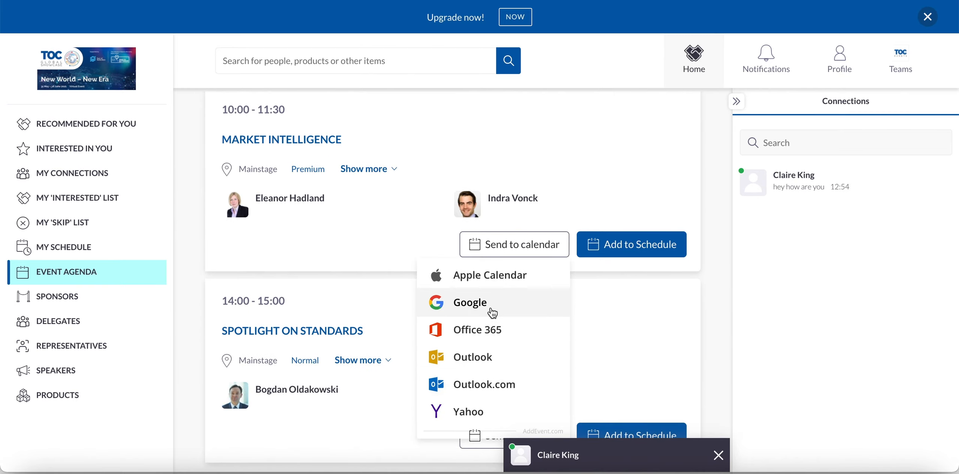
mouse_move(493, 307)
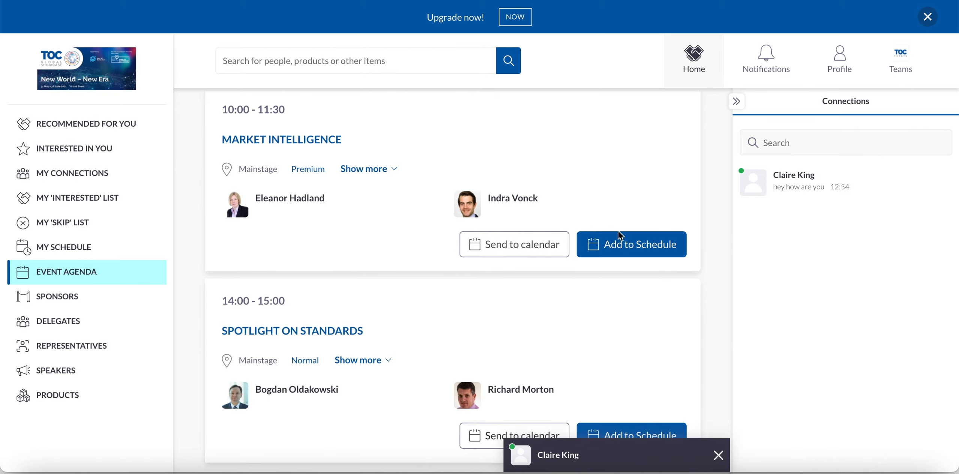
Dismiss the Send to calendar list and add Market Intelligence to the schedule.
click(630, 243)
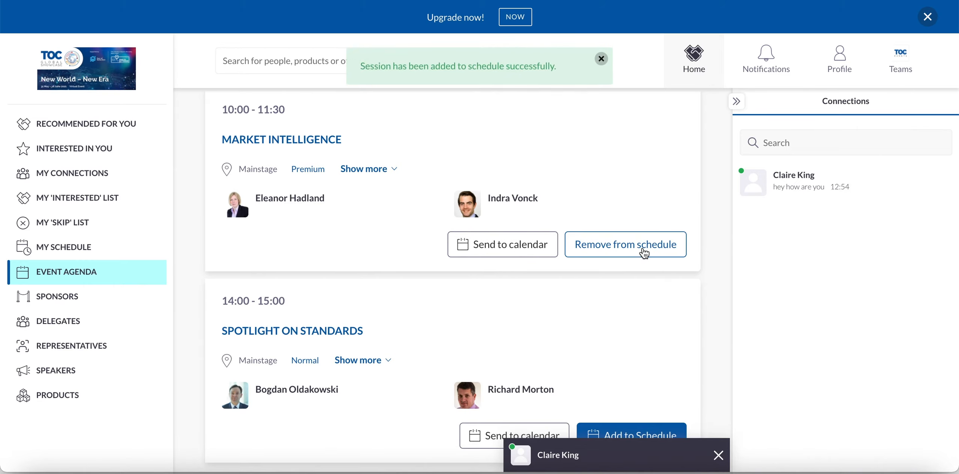
click(625, 244)
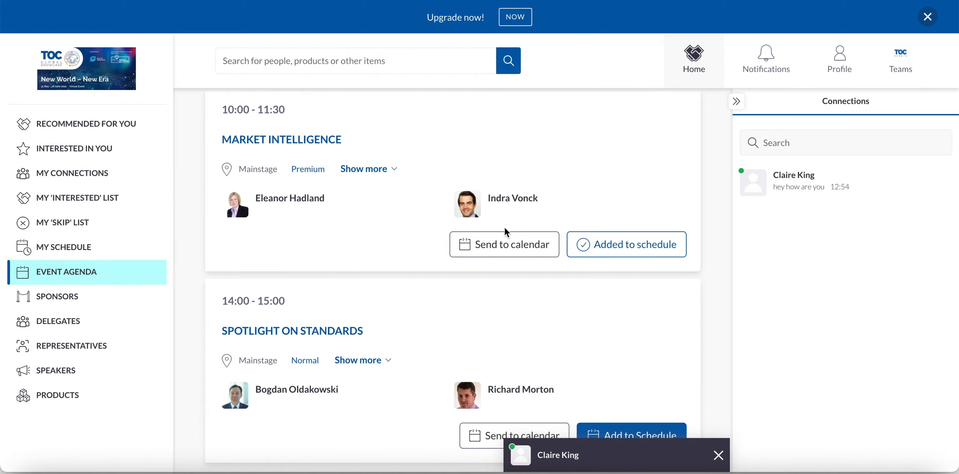
mouse_move(413, 246)
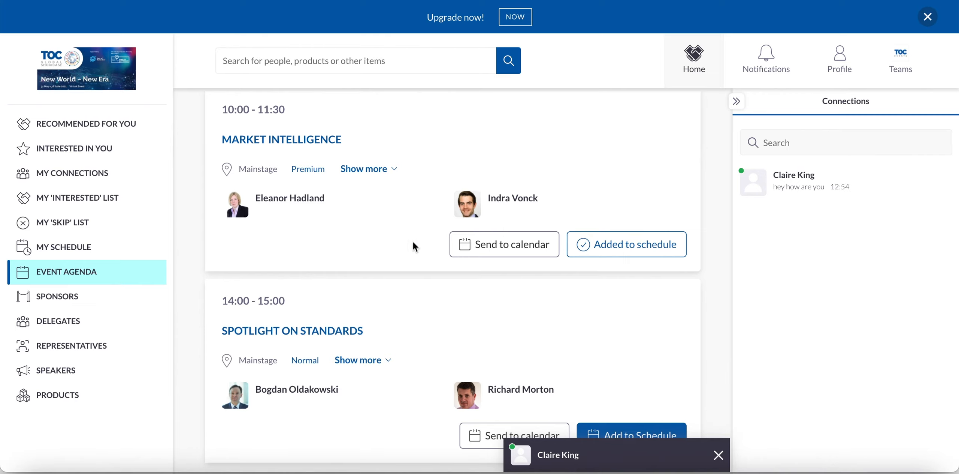
scroll(up, 3)
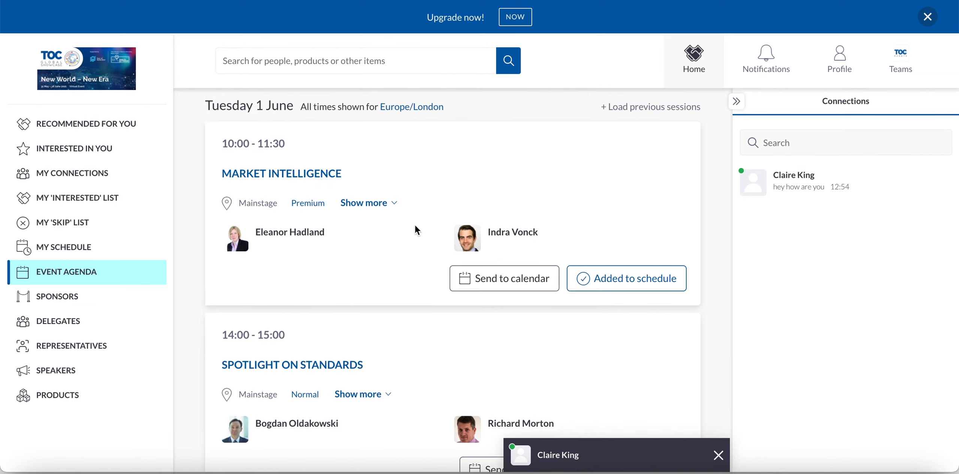
mouse_move(410, 264)
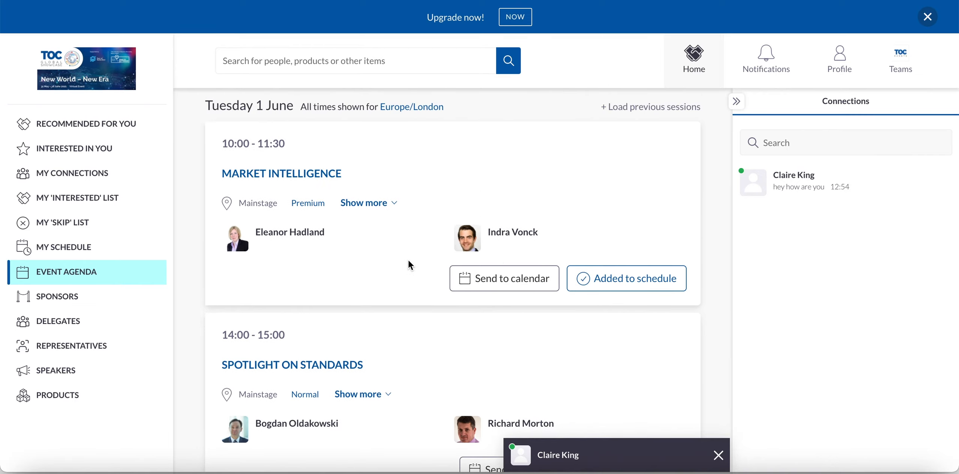
View the Market Intelligence session details, then return to the TOC Global Showcase home.
click(280, 173)
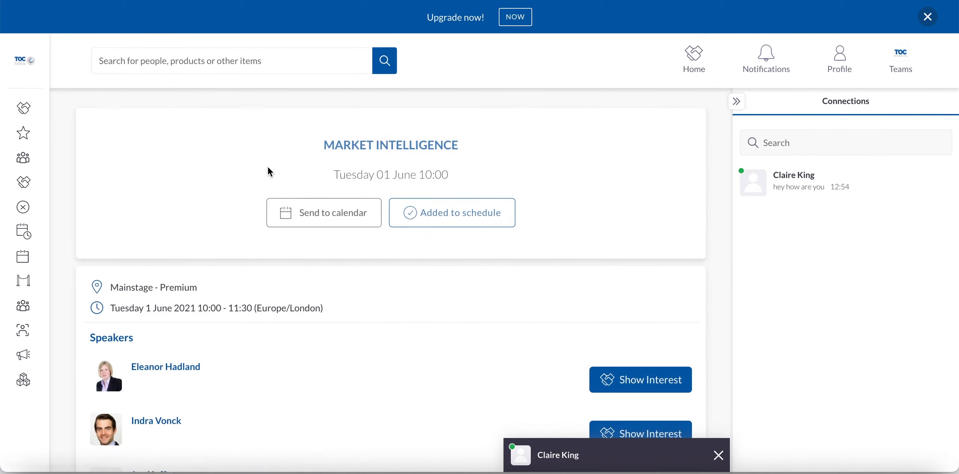
mouse_move(466, 207)
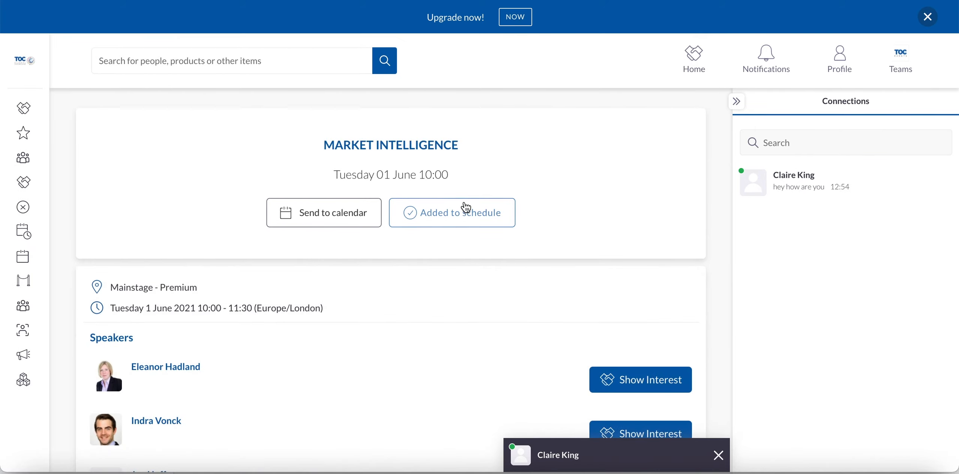
mouse_move(379, 320)
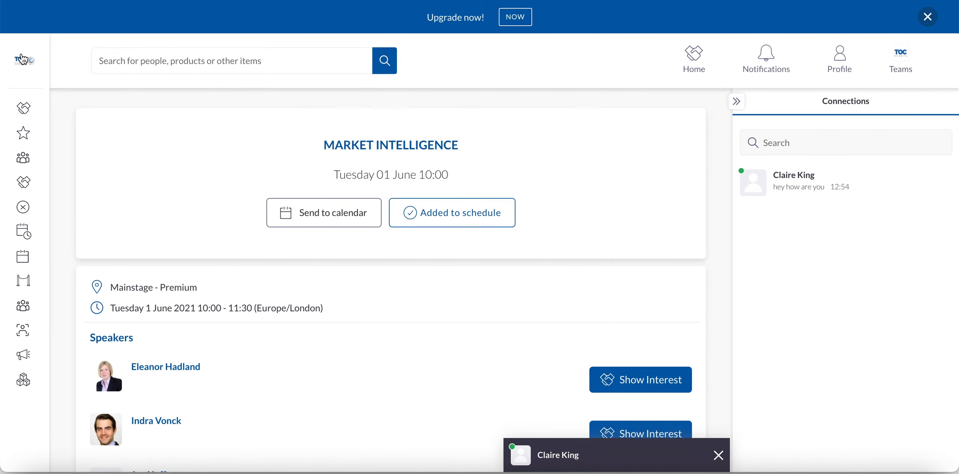
click(693, 59)
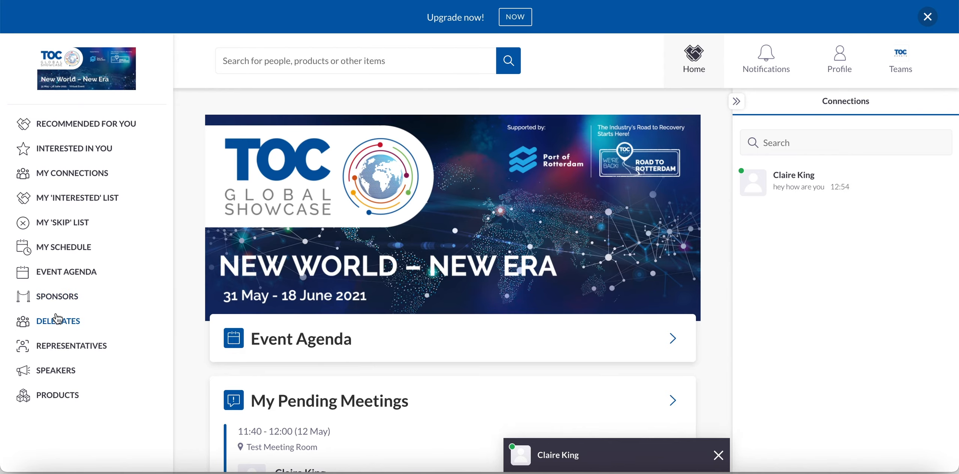
Open Sponsors and scroll through Awake, Effenco, Liebherr and others, back to the top.
click(56, 296)
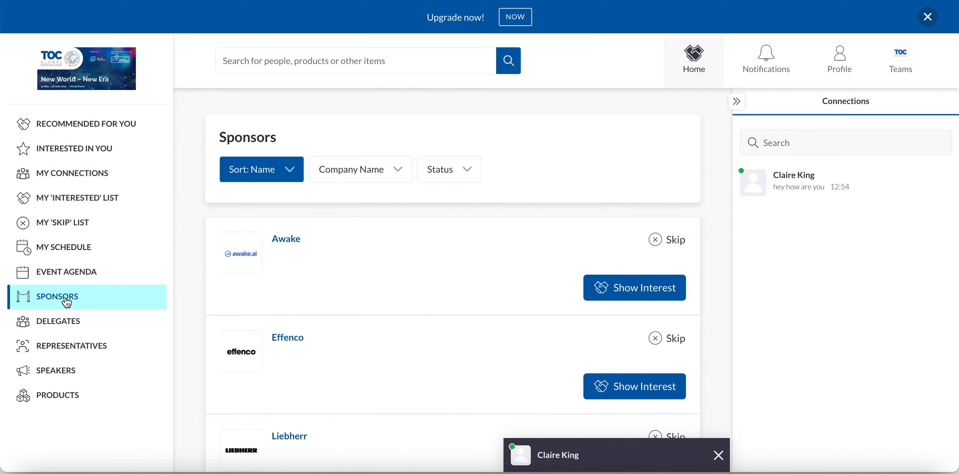
scroll(down, 3)
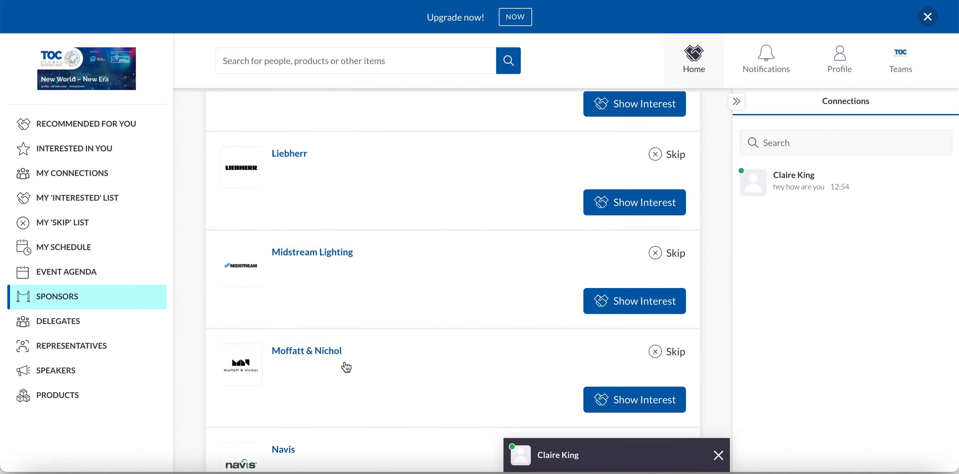
scroll(up, 3)
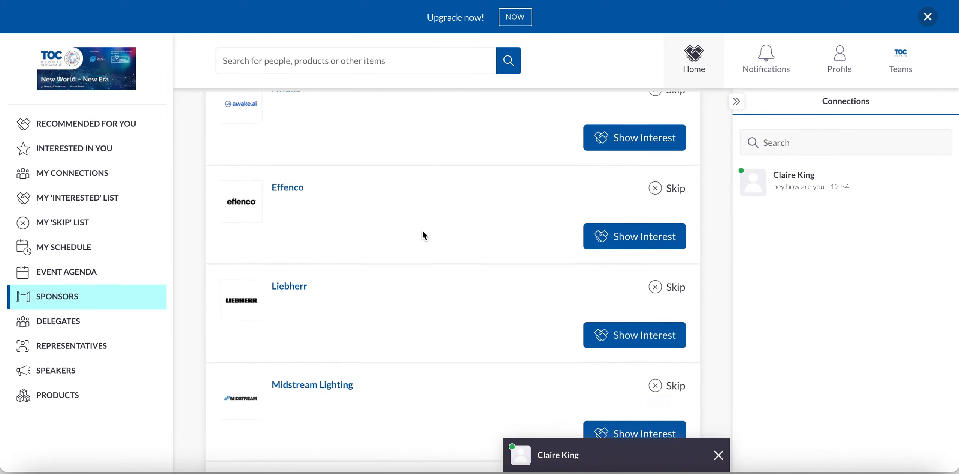
scroll(up, 3)
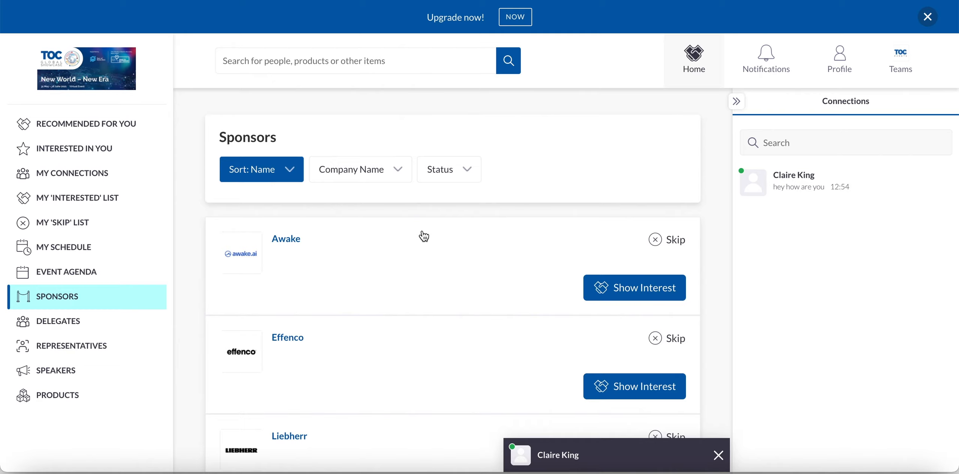
mouse_move(61, 321)
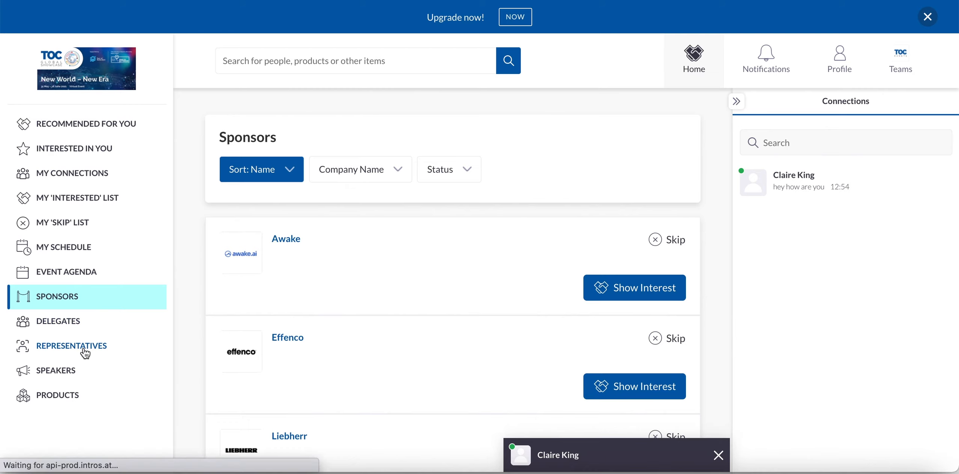
Open Representatives, expand its additional filters, and return to the event home page.
click(72, 345)
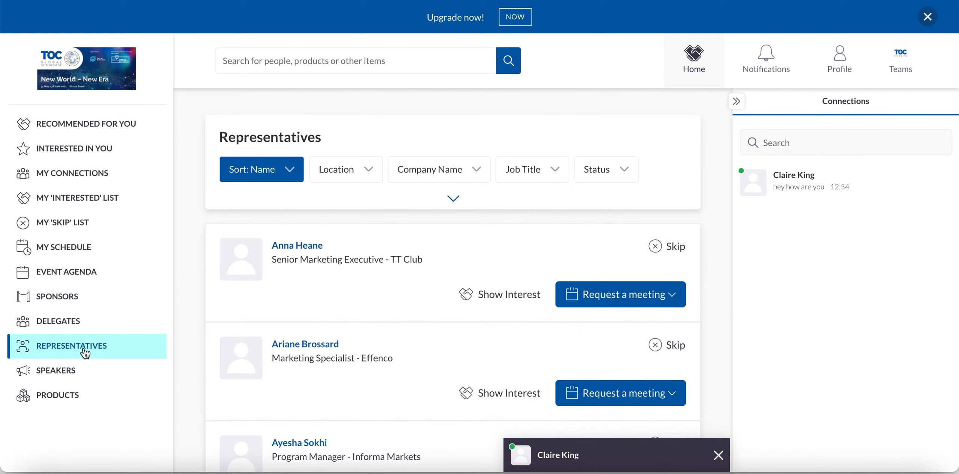
click(452, 197)
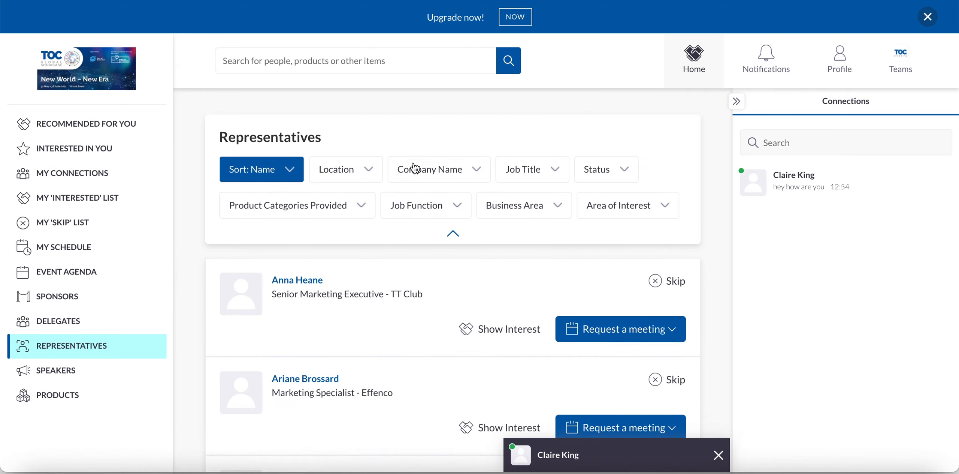
mouse_move(515, 256)
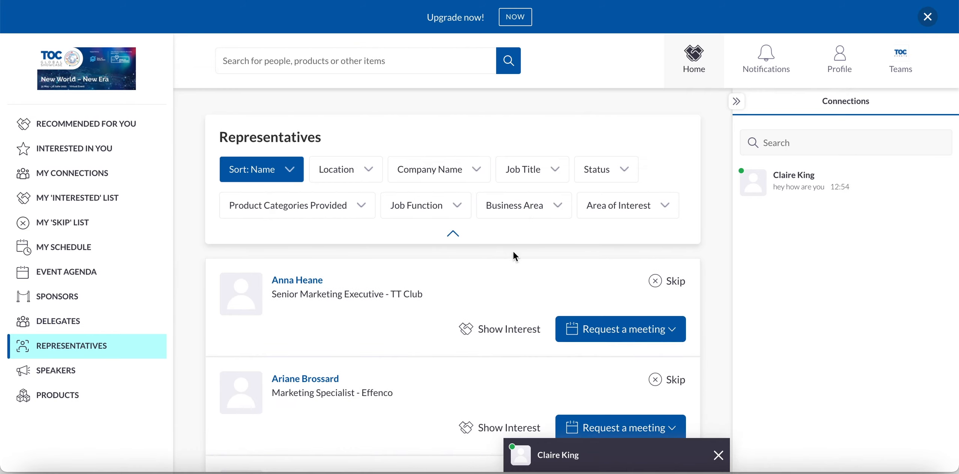
mouse_move(244, 86)
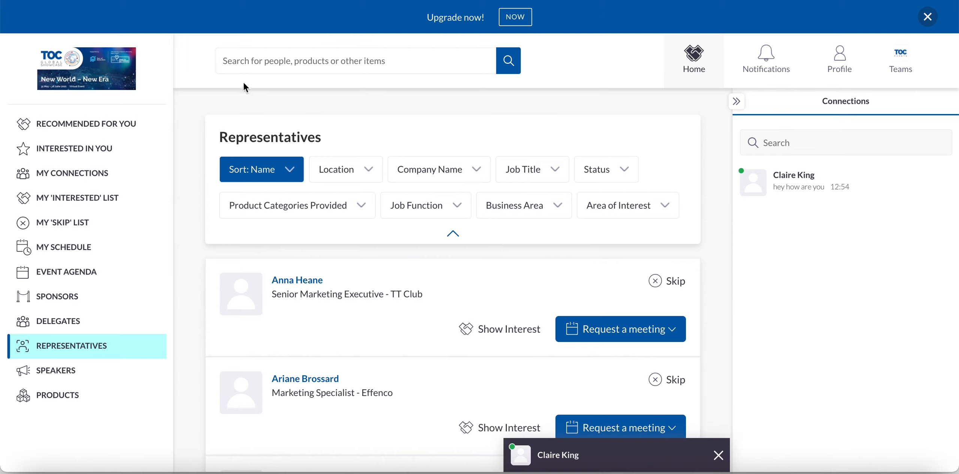
mouse_move(129, 106)
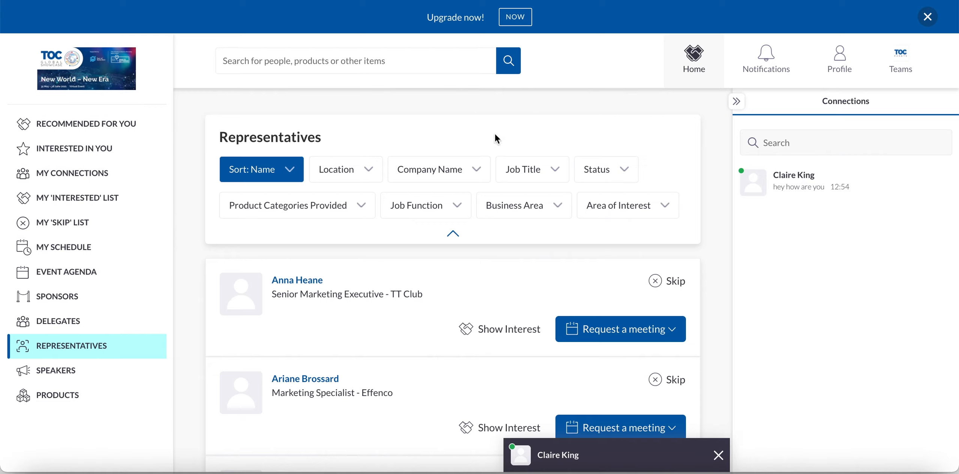
mouse_move(86, 123)
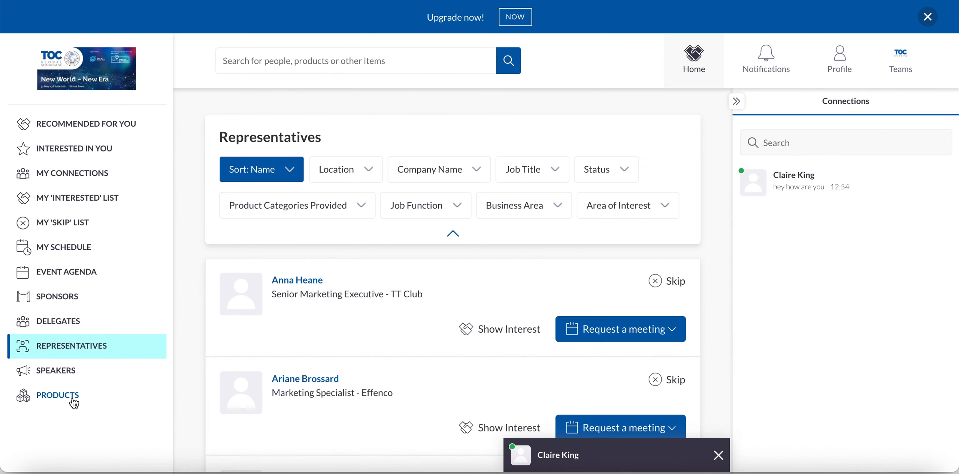
click(86, 68)
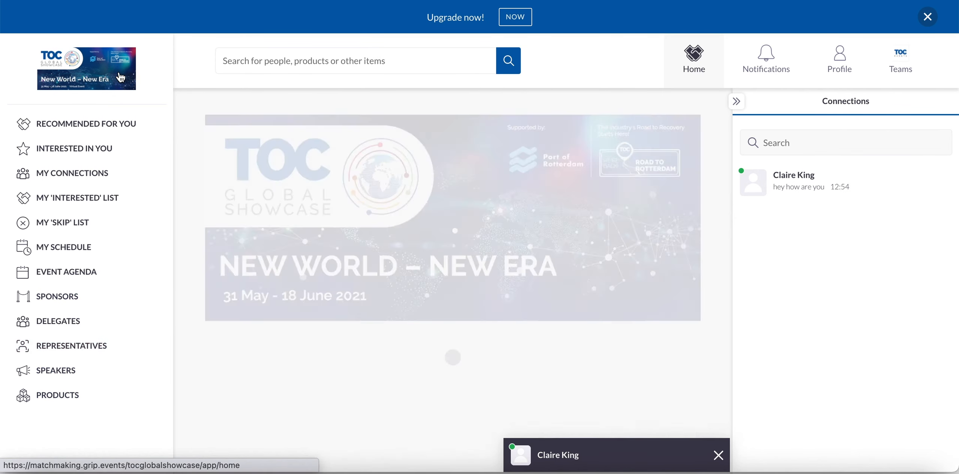